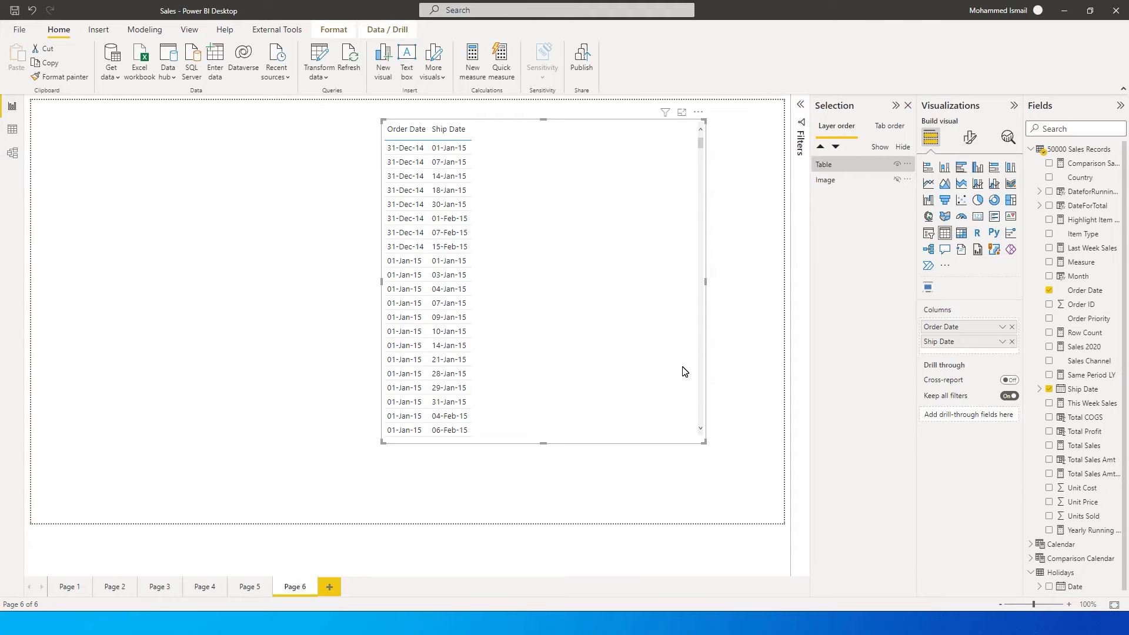
mouse_move(683, 371)
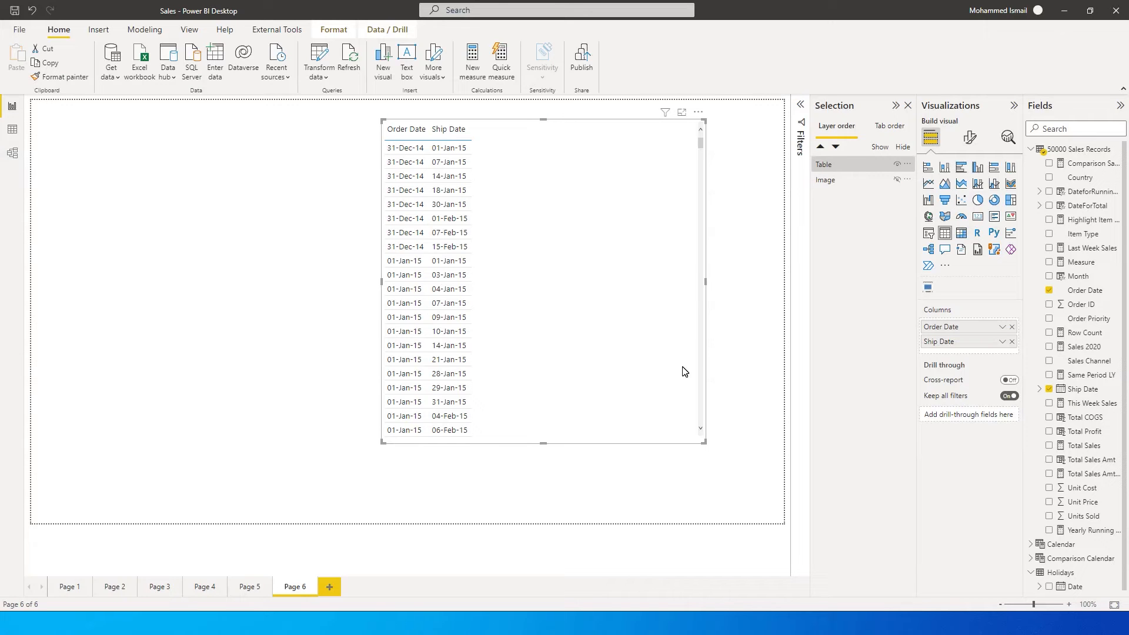
mouse_move(1080, 163)
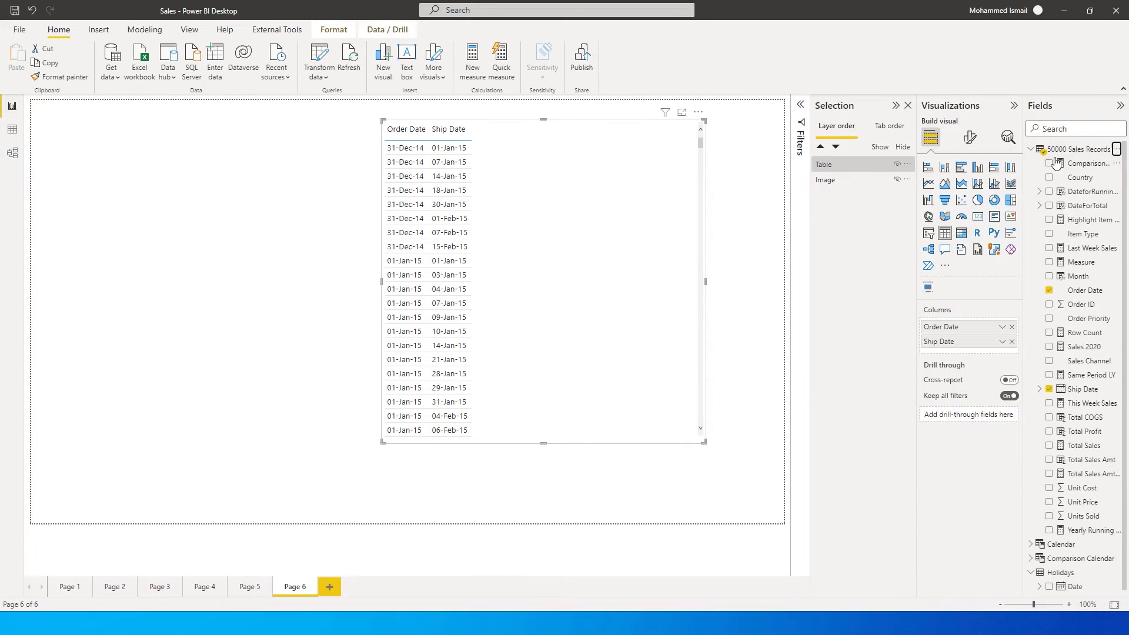
Step: Create a new measure named Working Days Measure
click(471, 60)
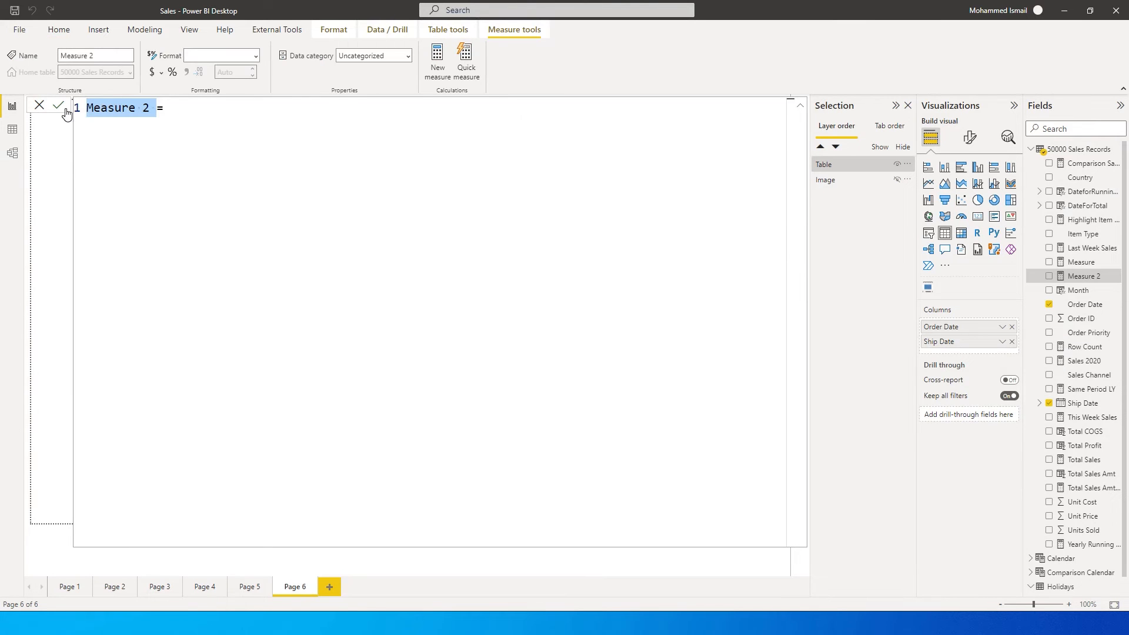
text(Working Days Meas=)
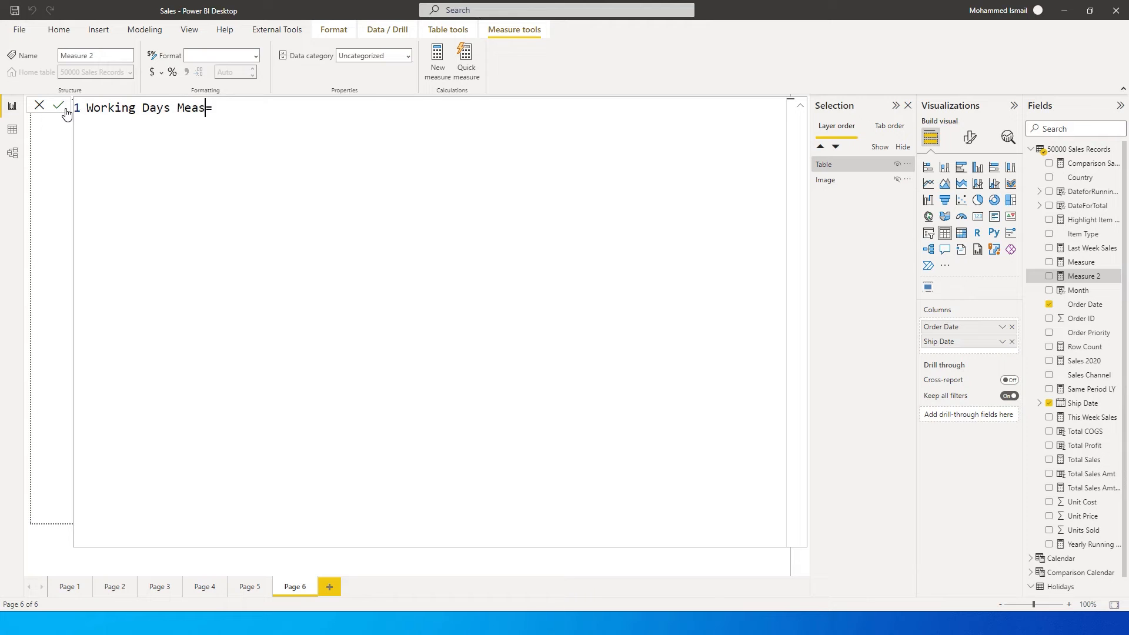
text(ure =)
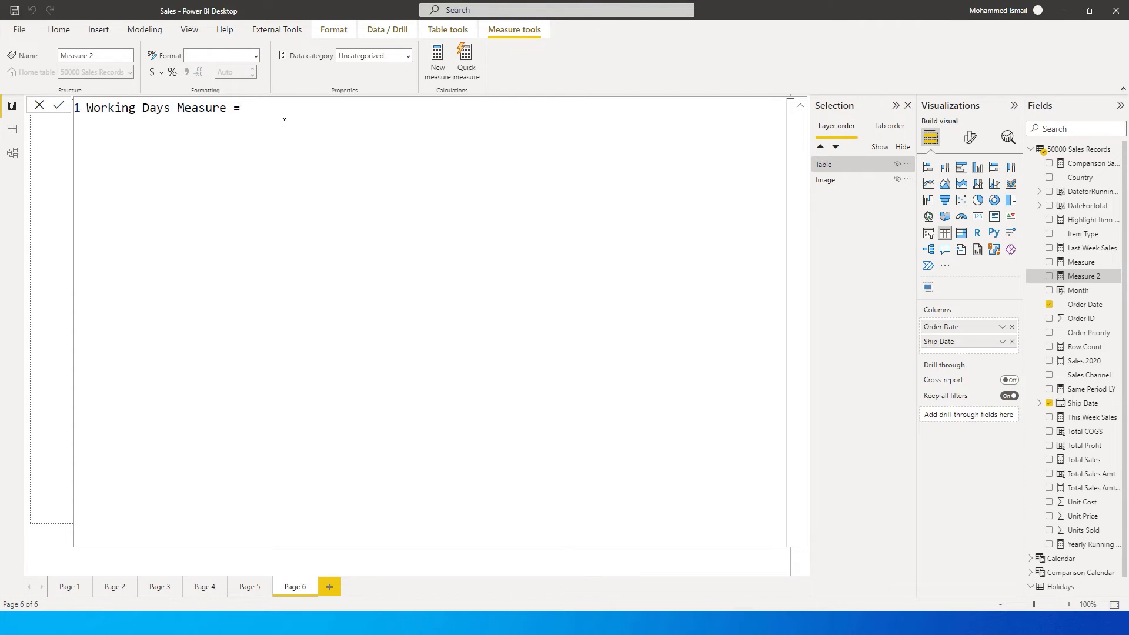
Step: Define variable Order_Date = SELECTEDVALUE('50000 Sales Records'[Order Date])
text(Var)
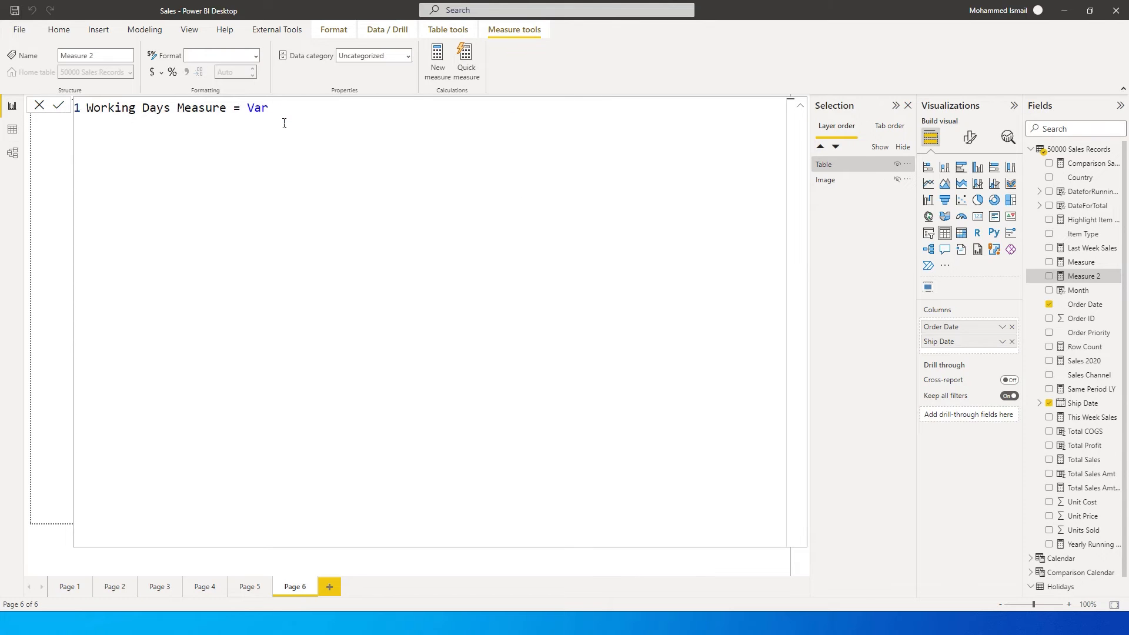
text(Order)
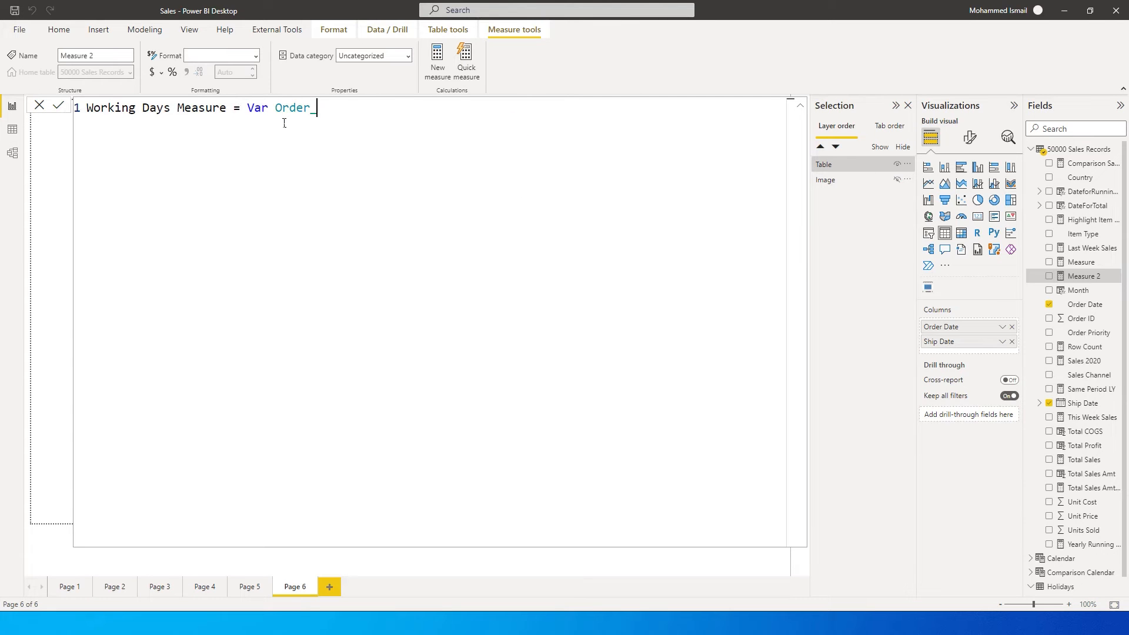
text(_Date = S)
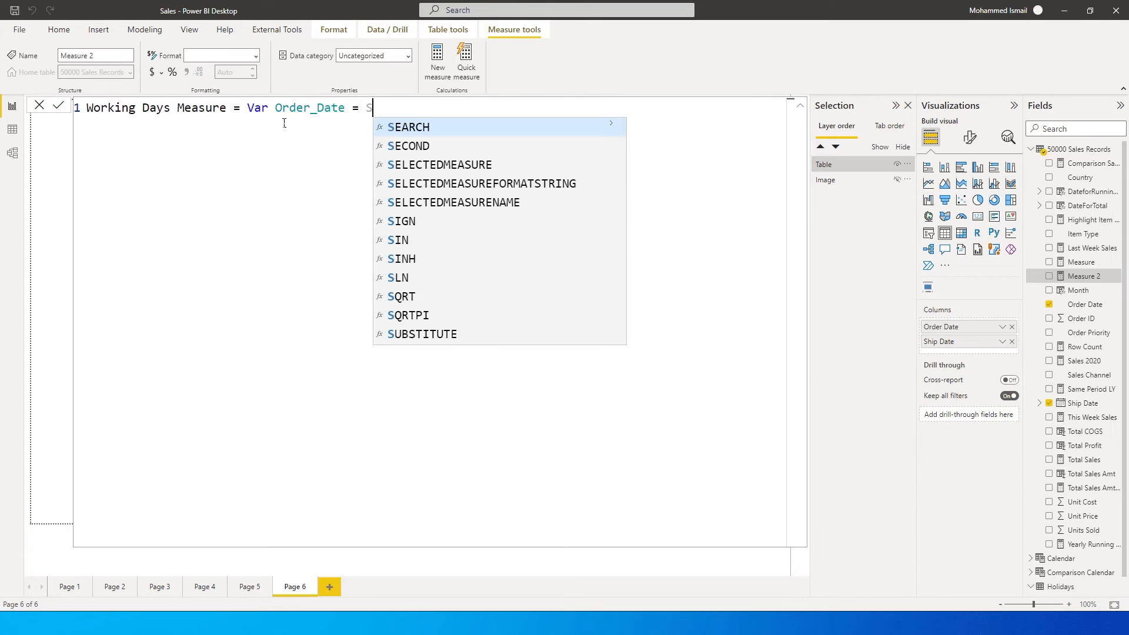
text(e)
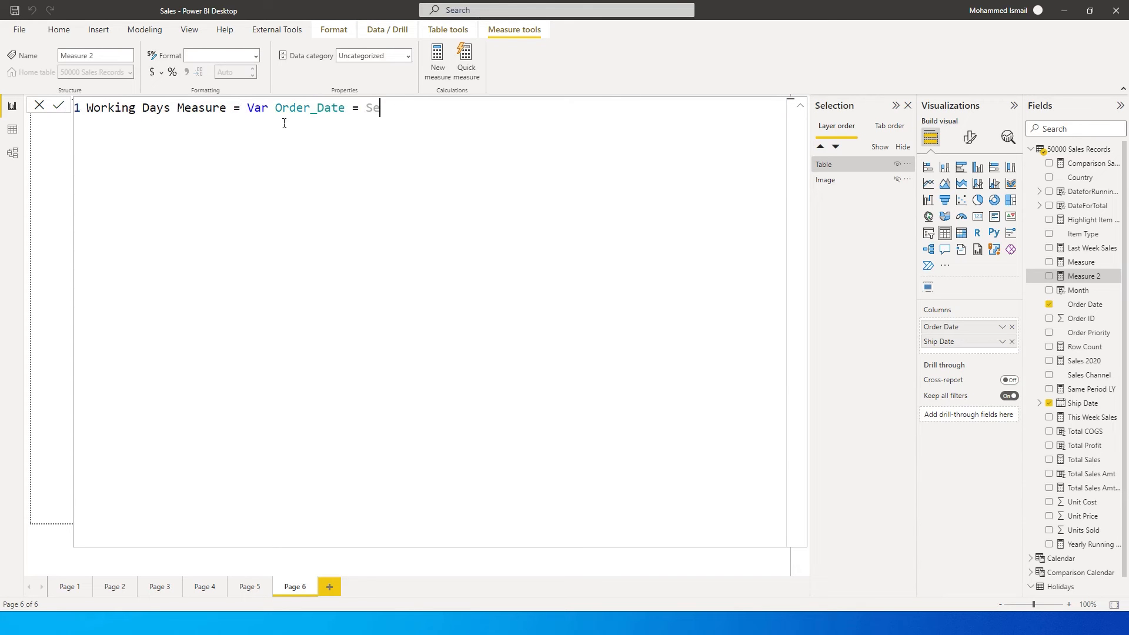
text(ELECTCOL)
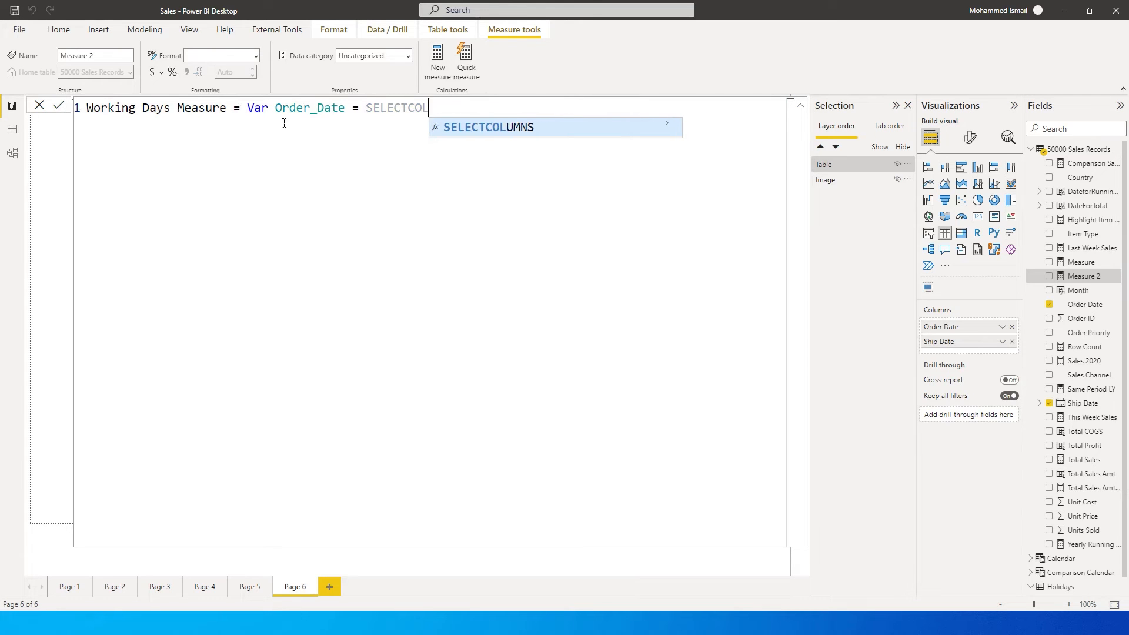
text(ed)
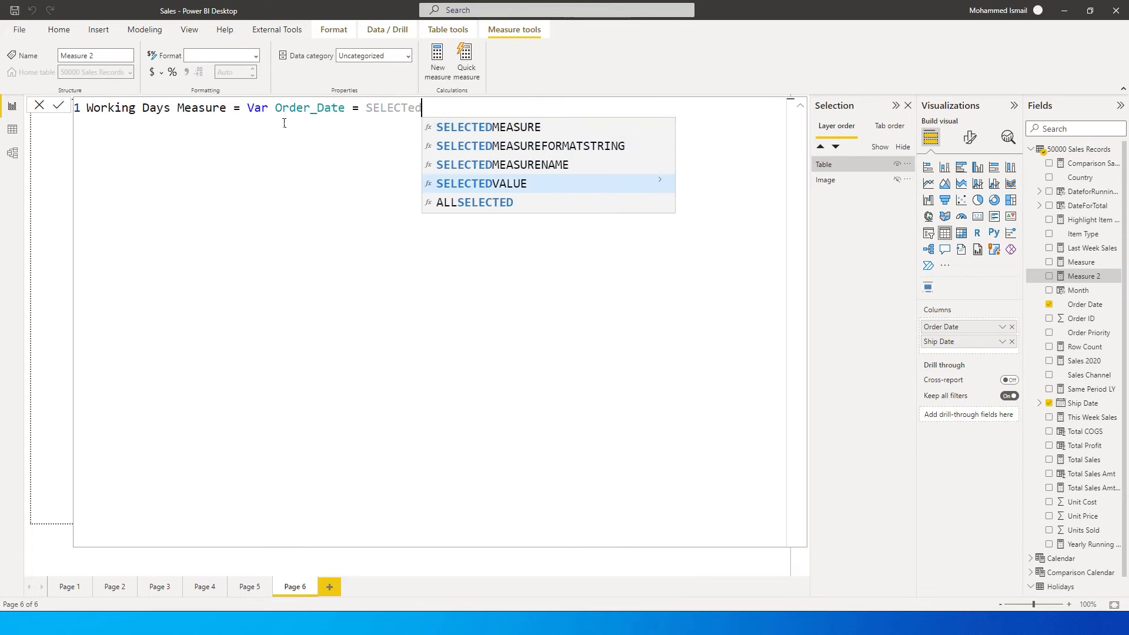
text(VALUE(order)
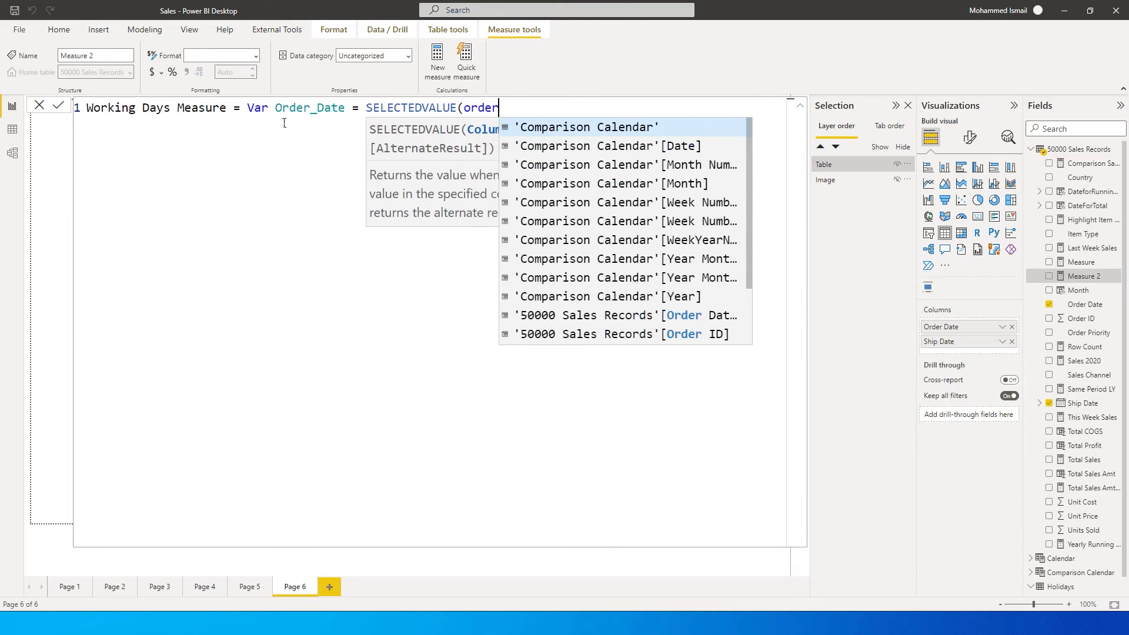
text(Date])
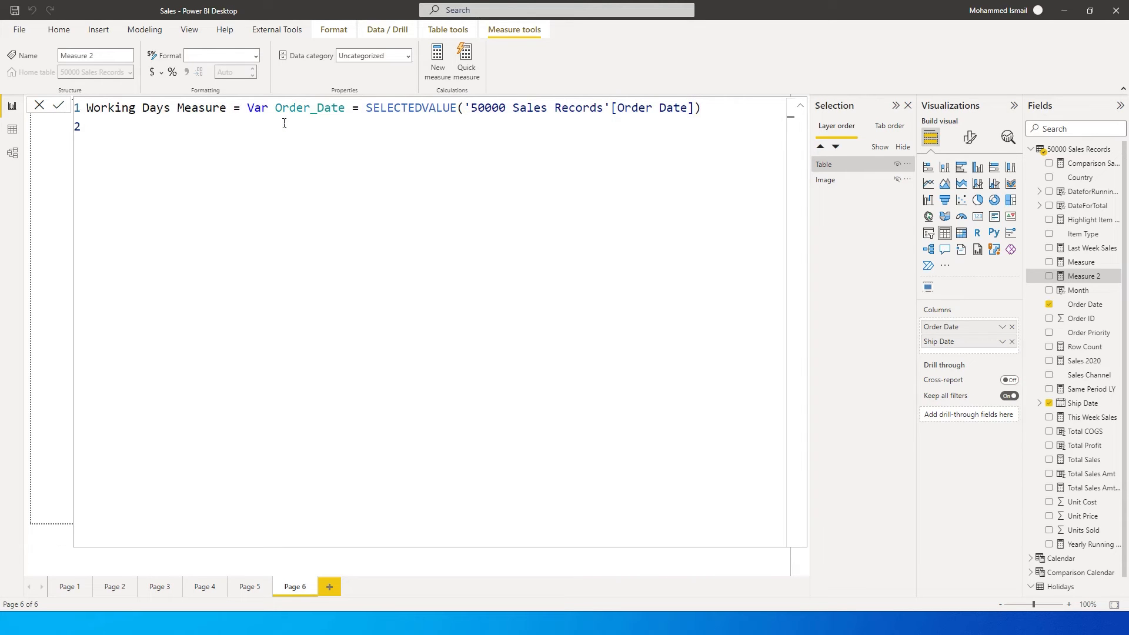
Step: Add Var Ship_Date = SELECTEDVALUE('50000 Sales Records'[Ship Date]) and begin the Return line
text(Var Ship)
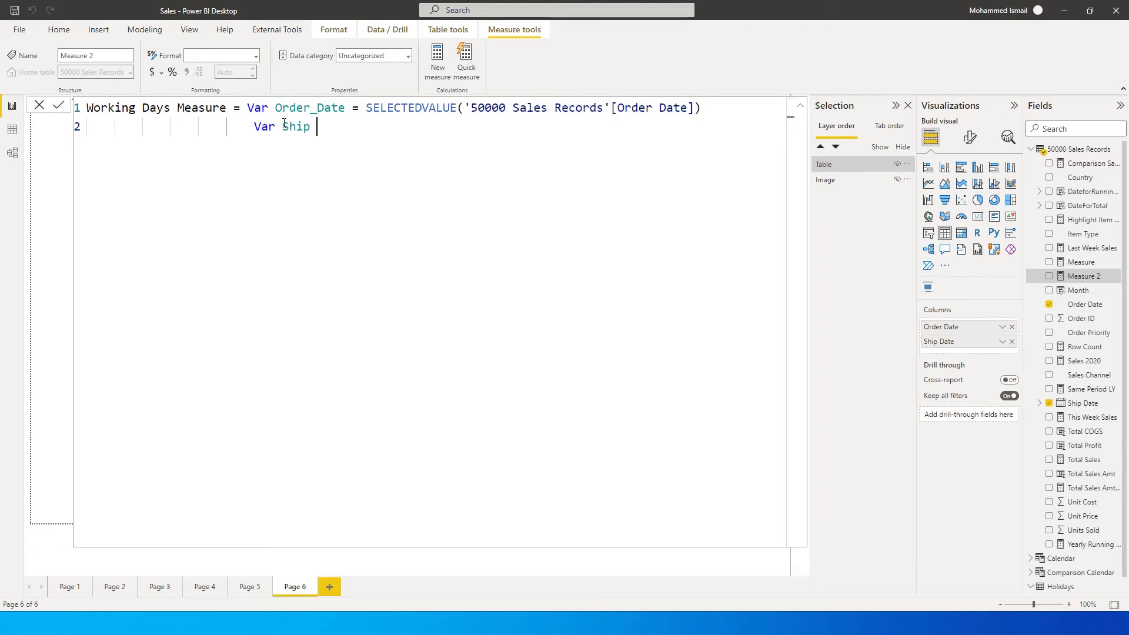
text(_D)
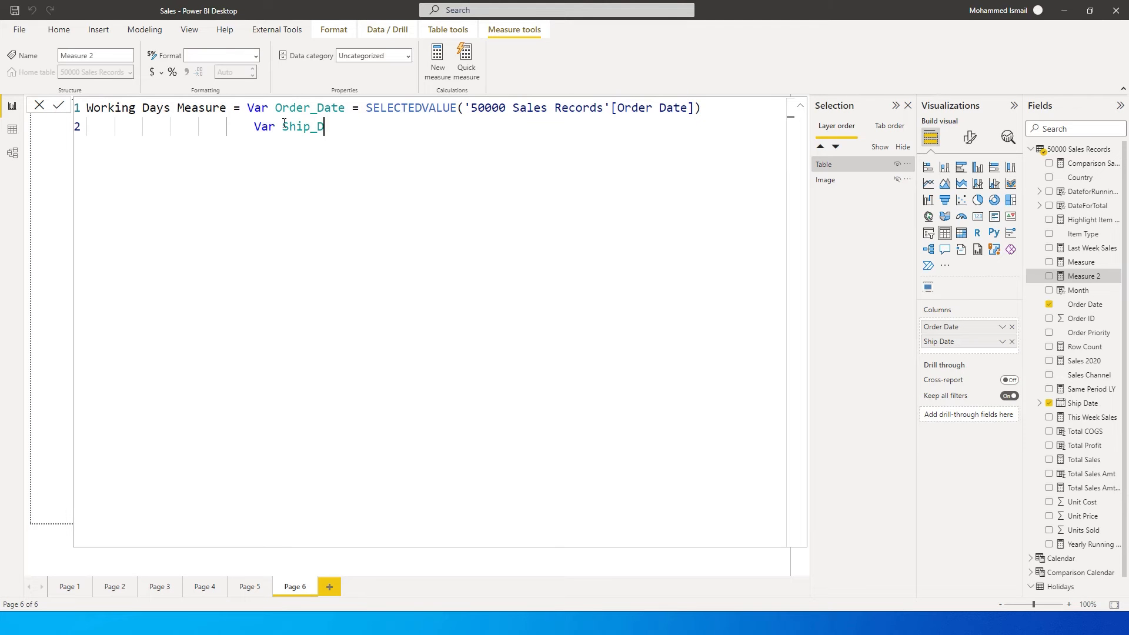
text(ate = Sele)
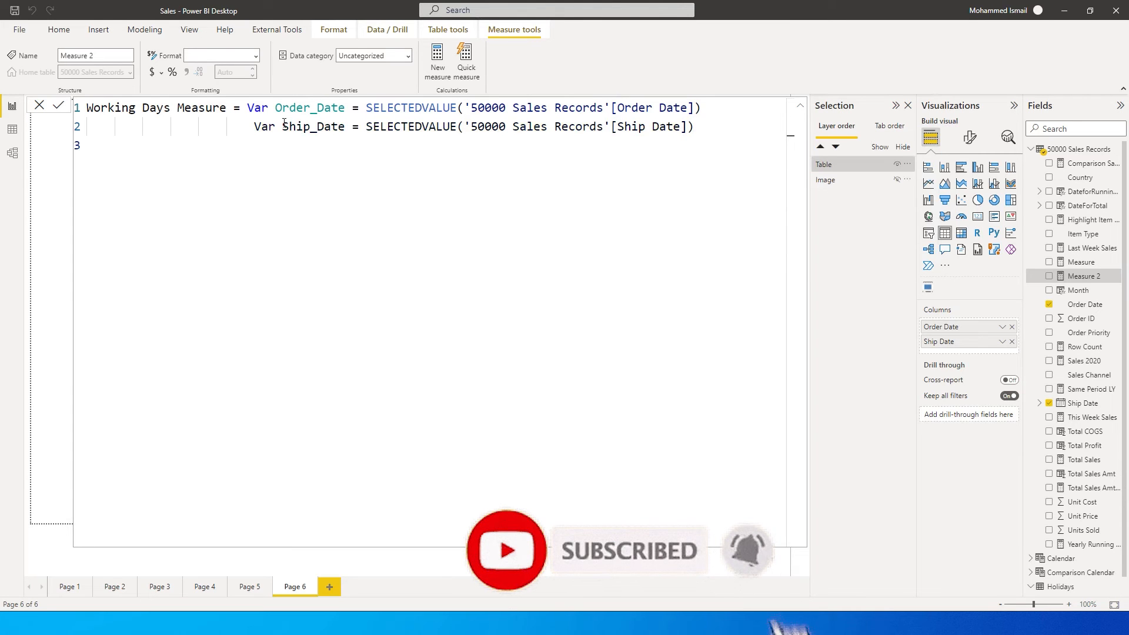
text(Return)
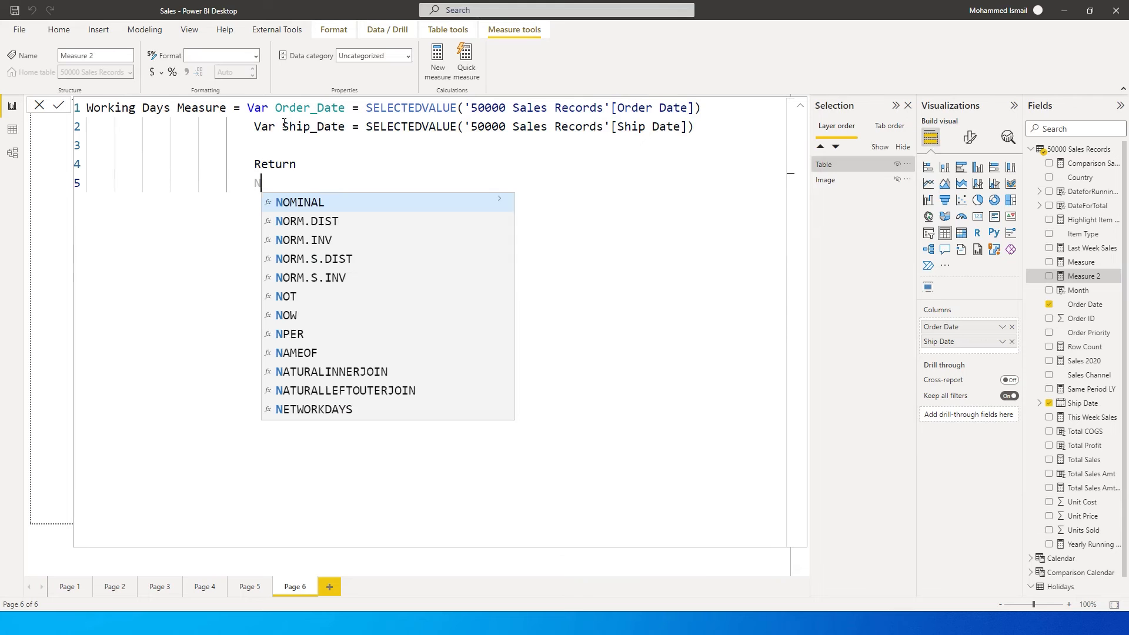
Step: Have Return call NETWORKDAYS(Order_Date, Ship_Date, leaving the weekend argument open
text(etw)
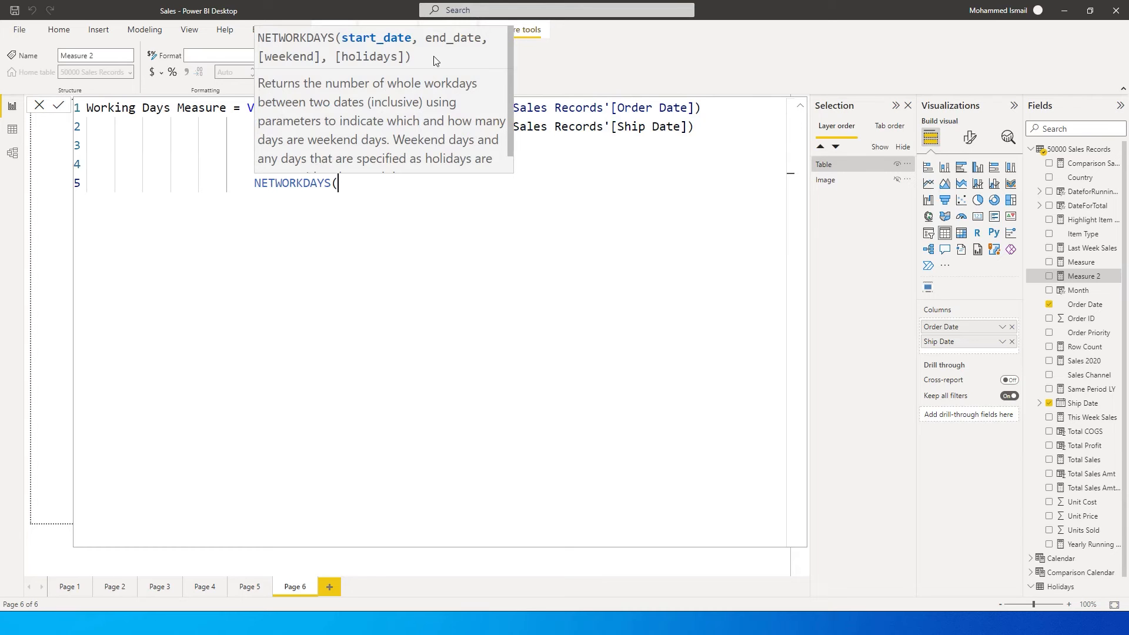
mouse_move(380, 48)
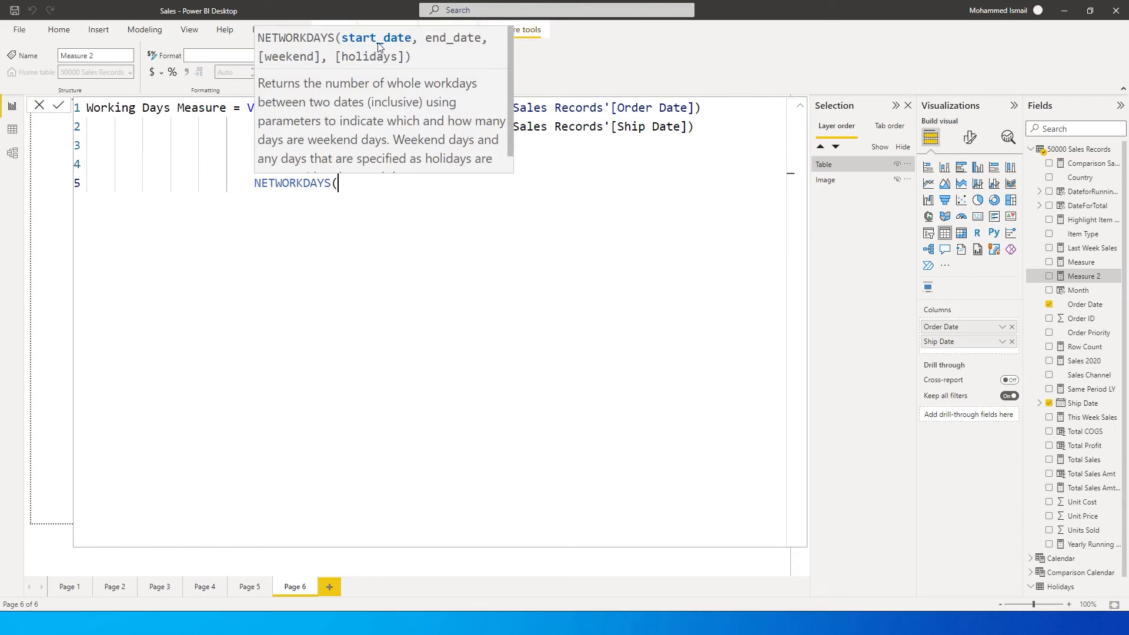
mouse_move(353, 68)
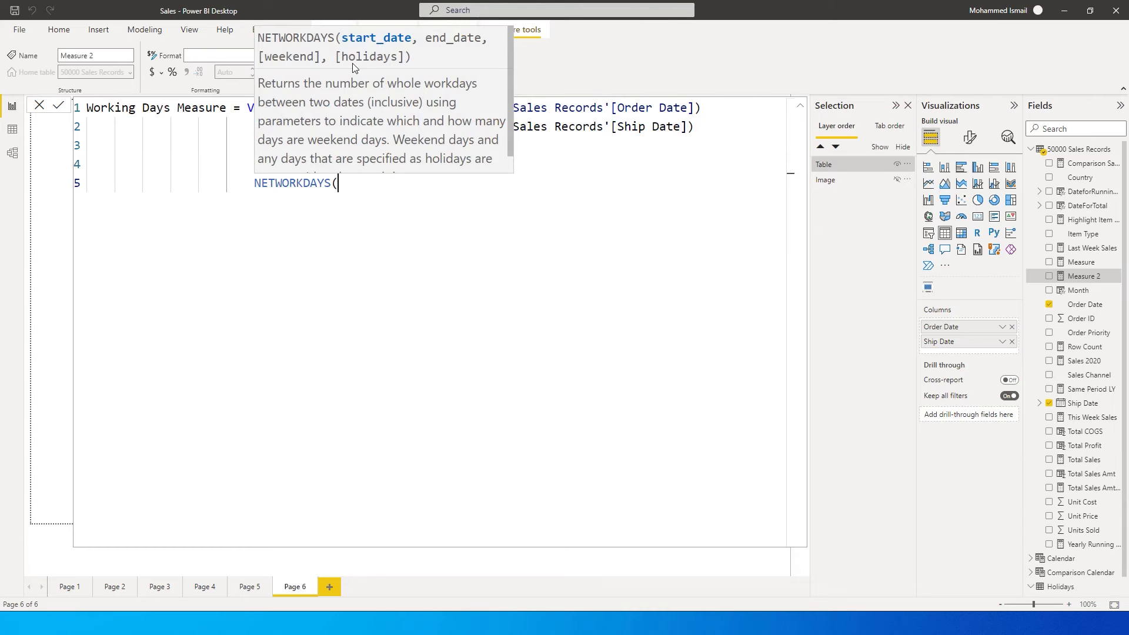
mouse_move(430, 99)
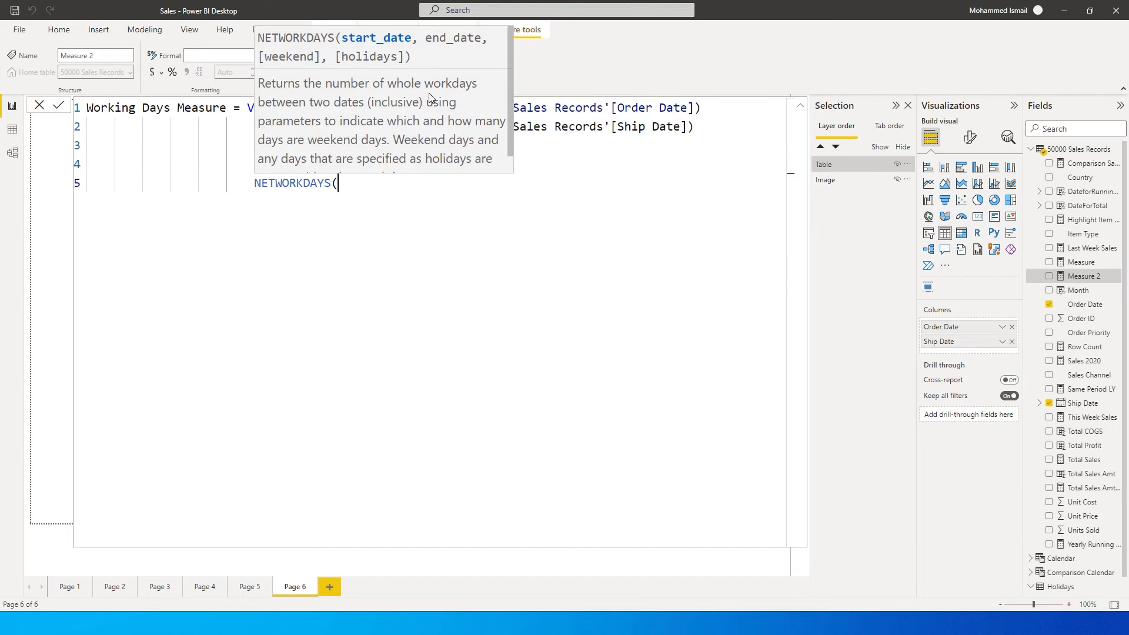
text(Orde)
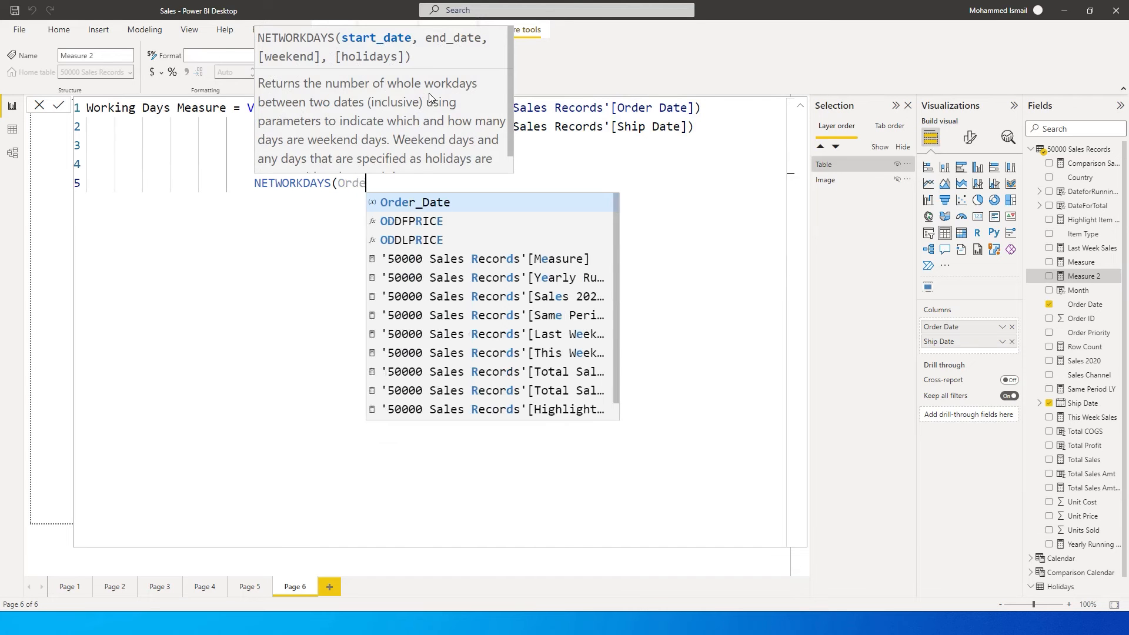
text(Order_Date)
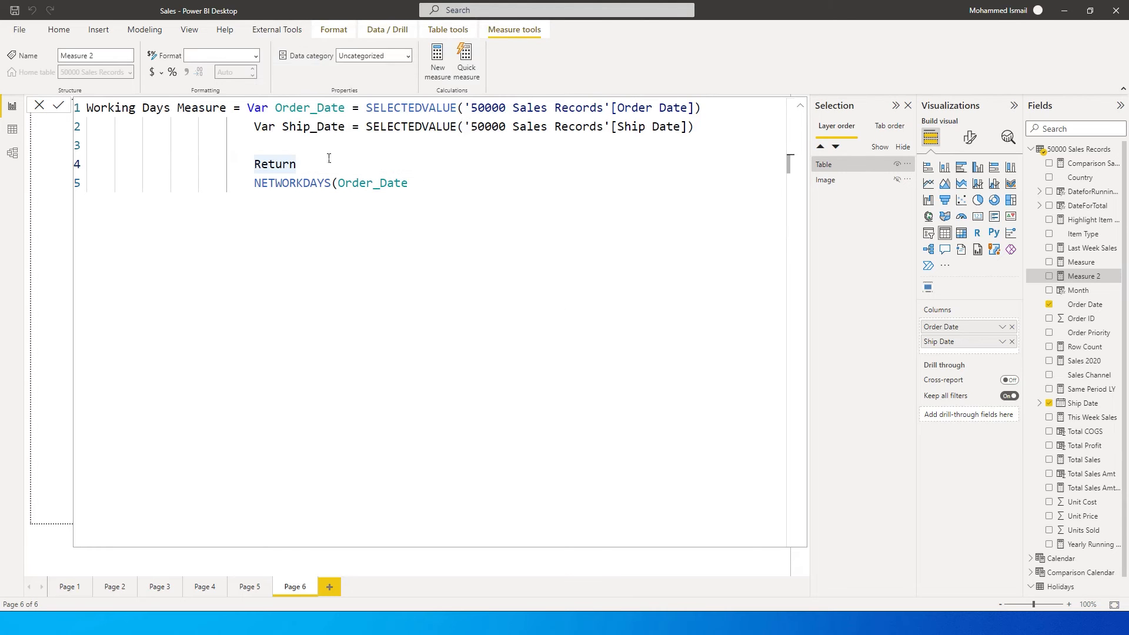
text(,)
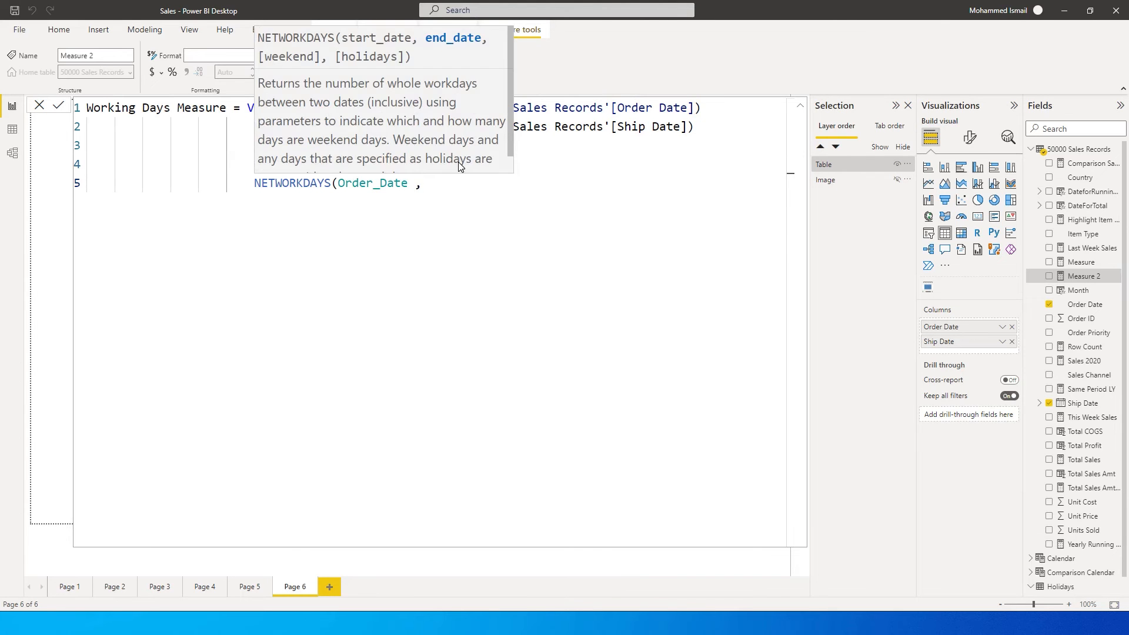
text(Ship_Date)
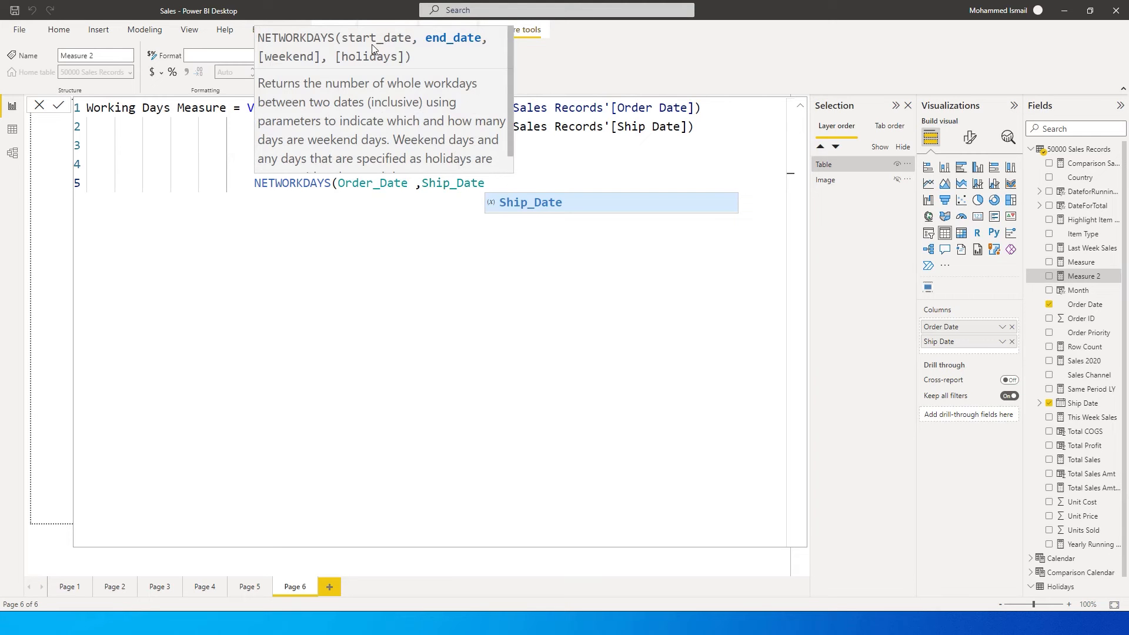
text(,)
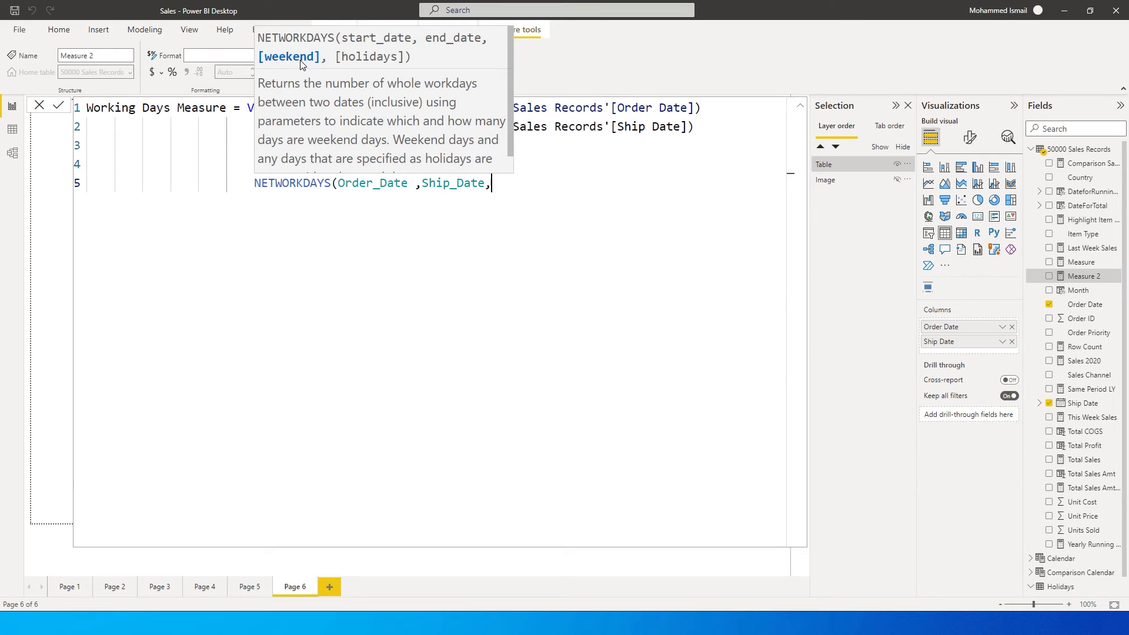
Step: Complete the formula as NETWORKDAYS(Order_Date, Ship_Date, 1, Holidays) and add it to the table
text(1)
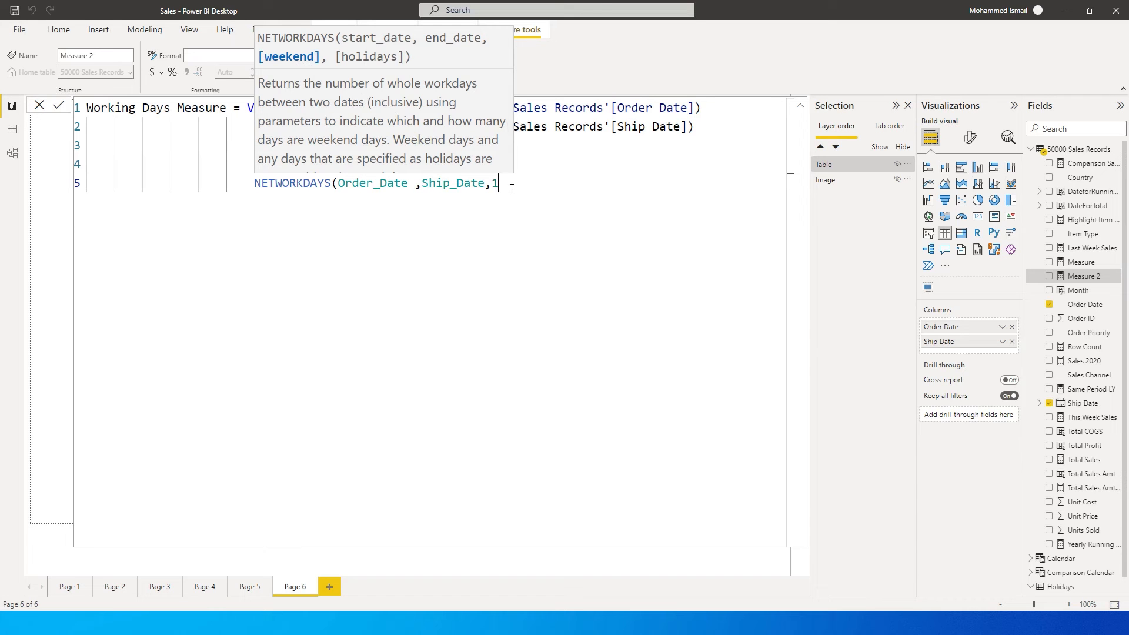
text(,)
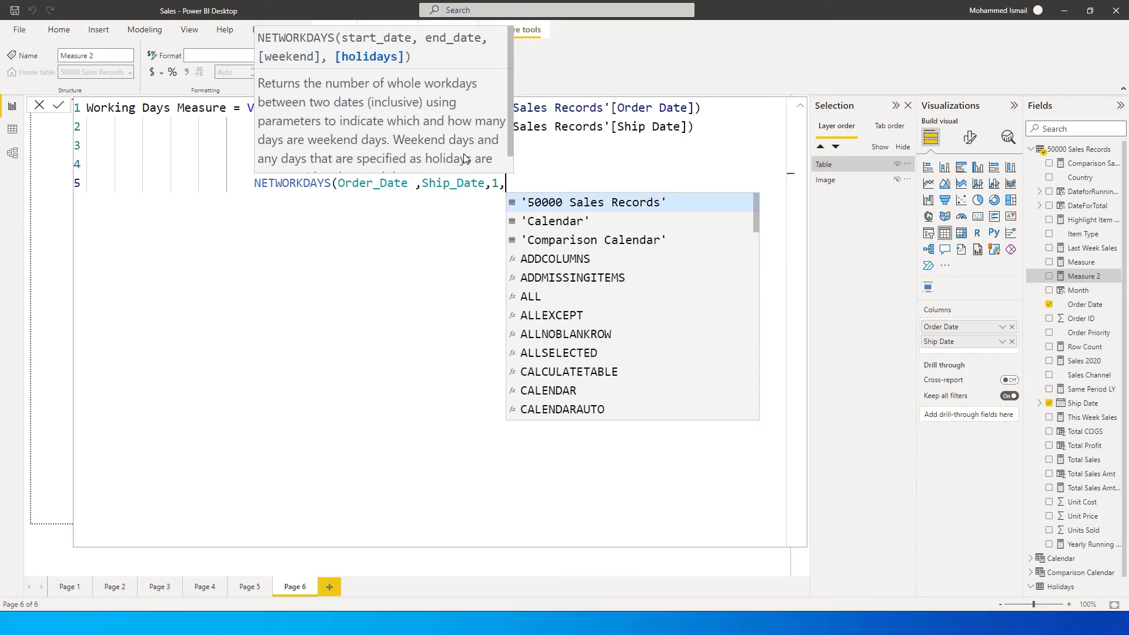
mouse_move(465, 158)
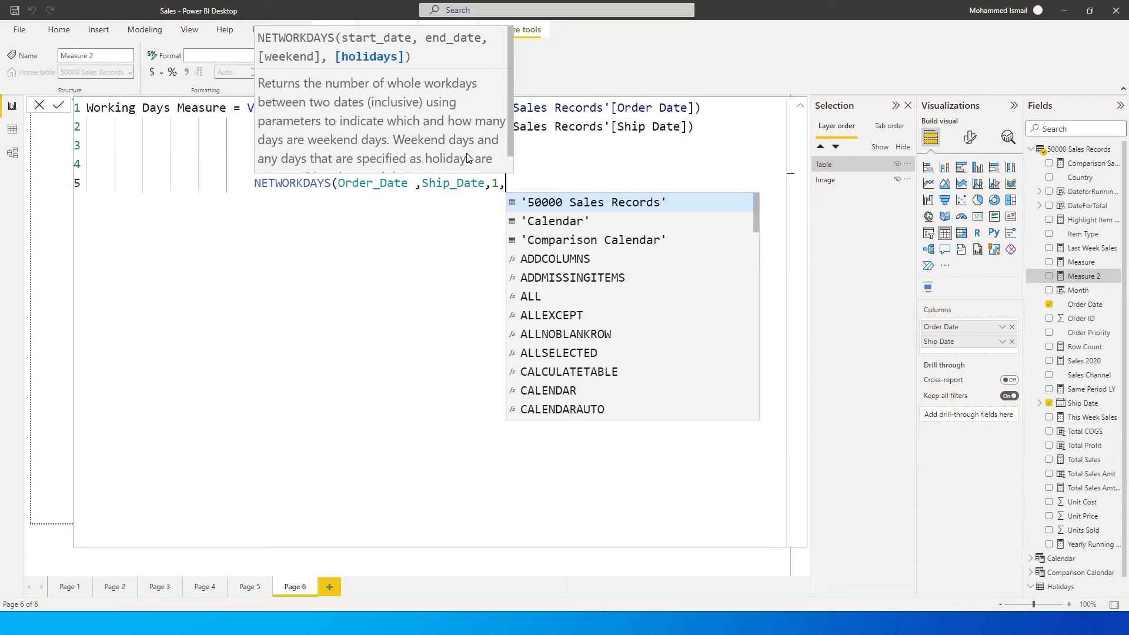
text(Hol)
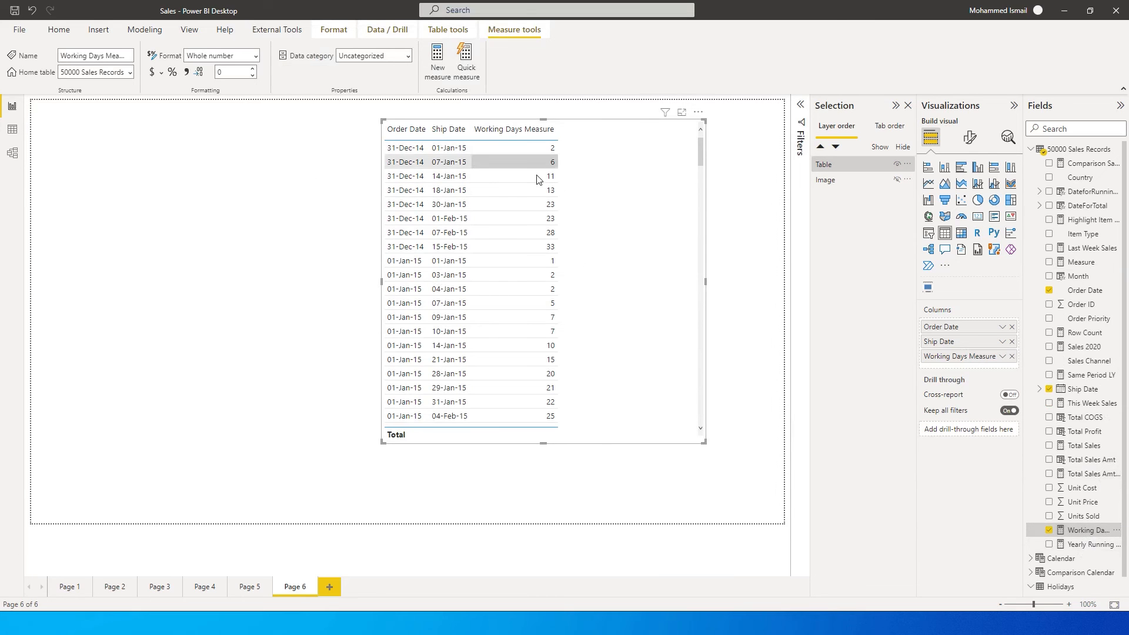
click(405, 148)
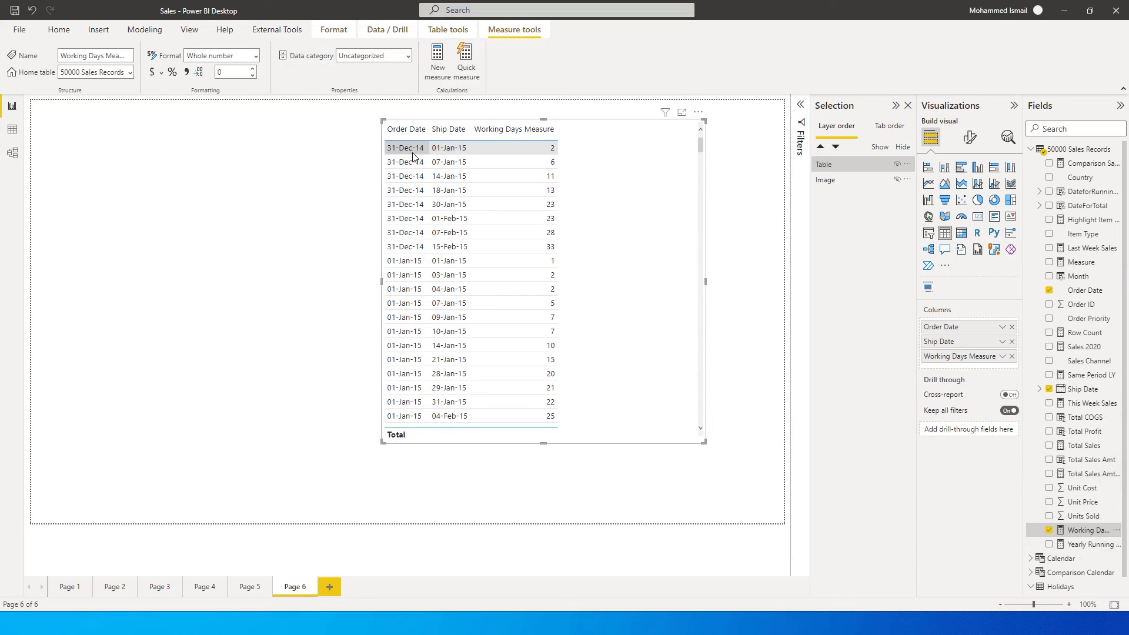
click(449, 205)
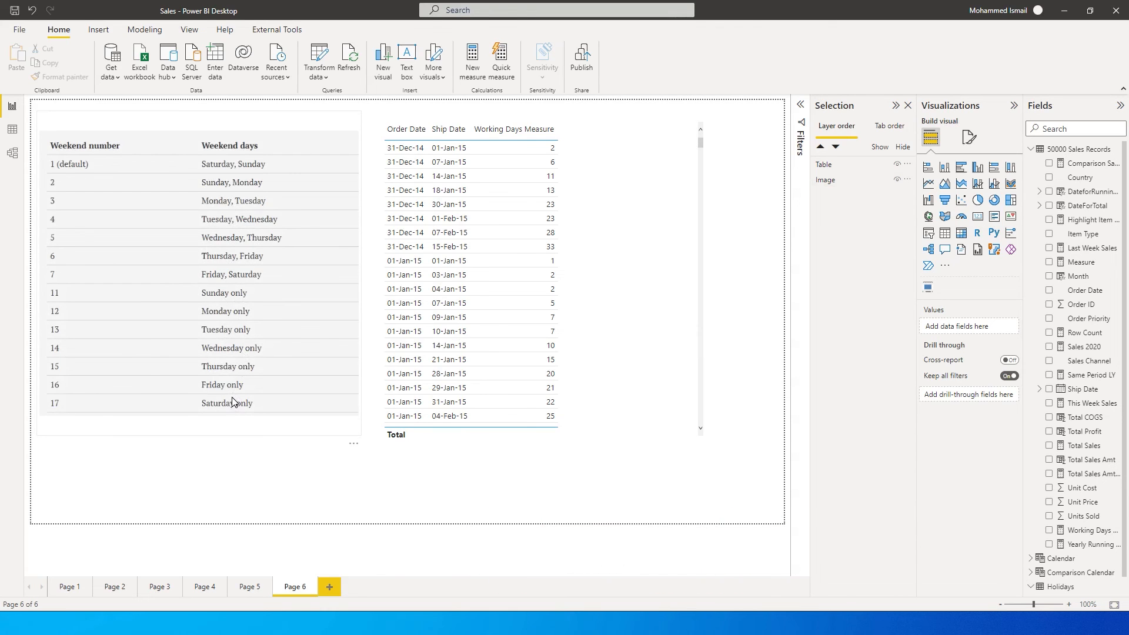
mouse_move(239, 286)
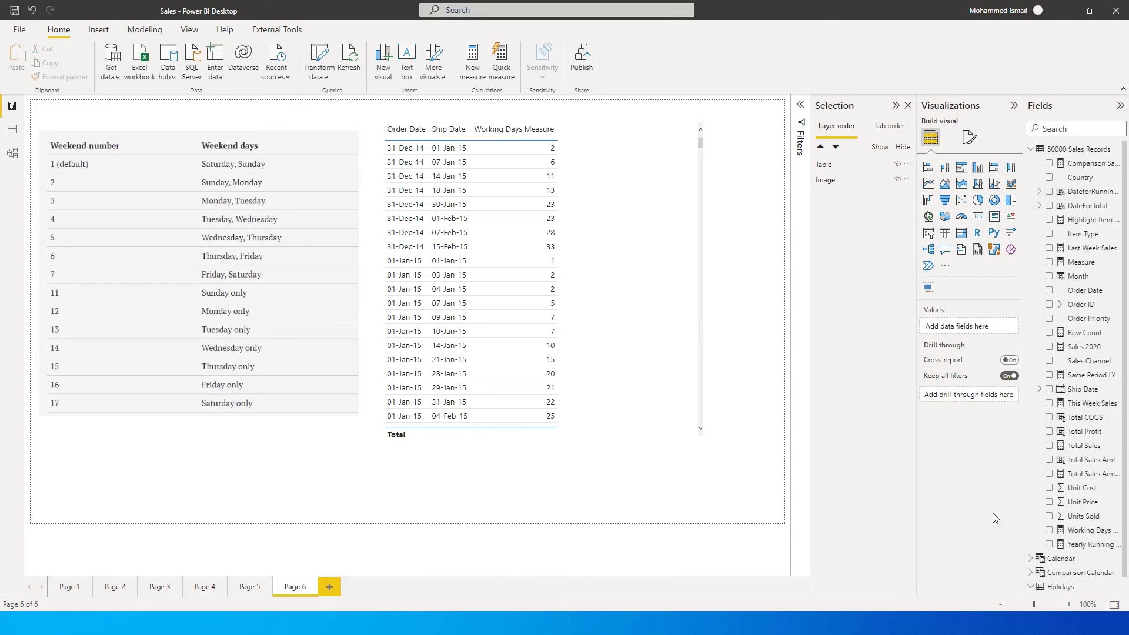
click(1093, 530)
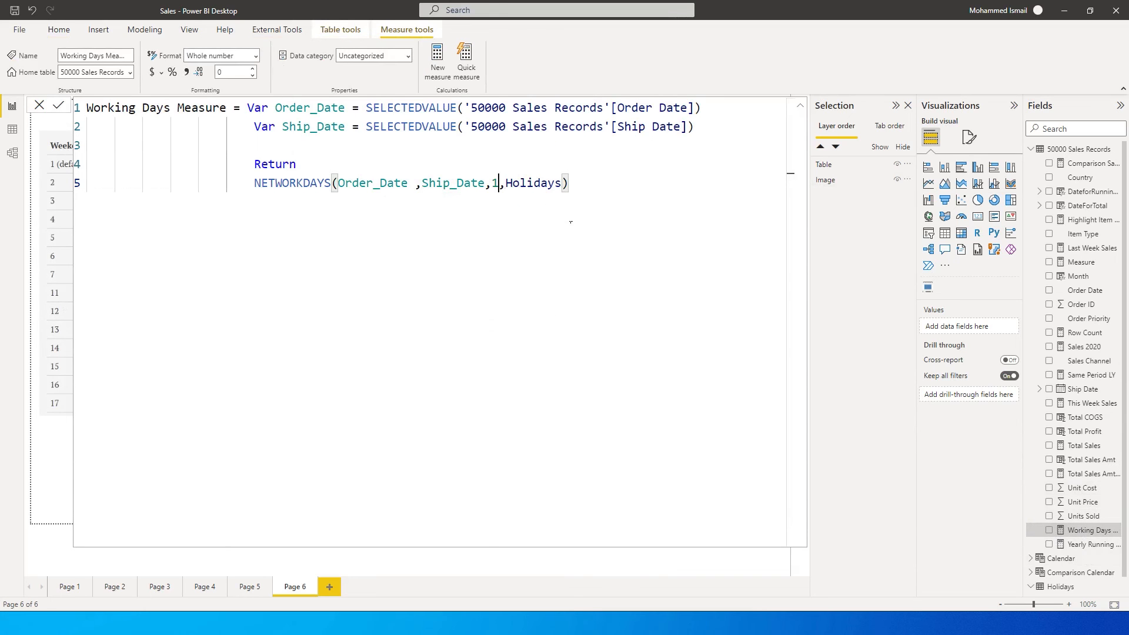
text(1)
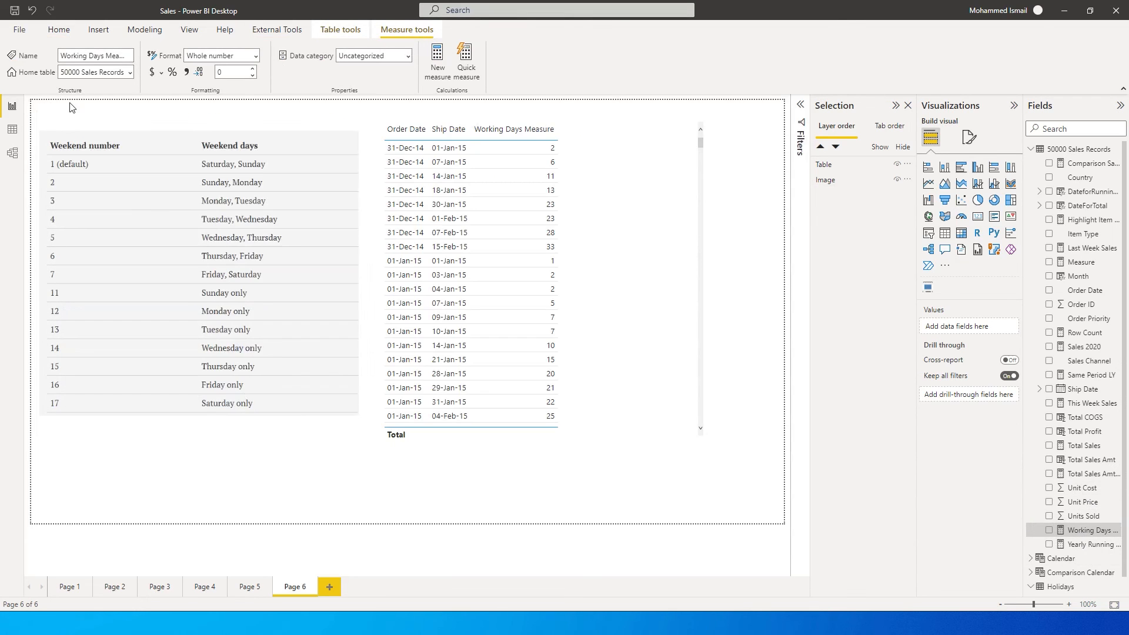
mouse_move(225, 241)
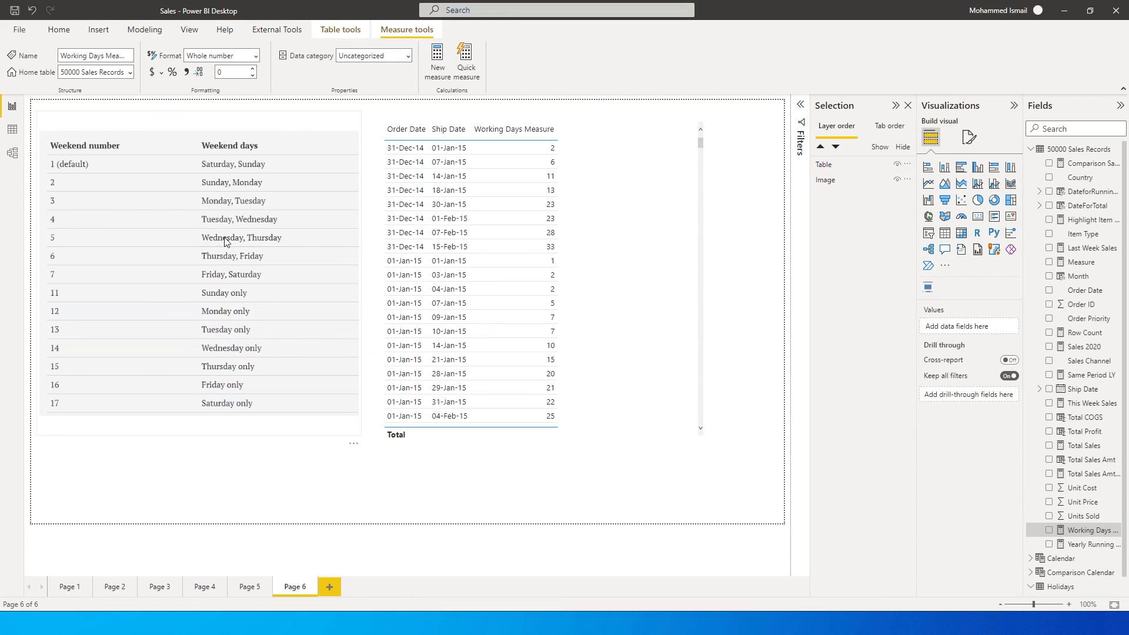
mouse_move(218, 214)
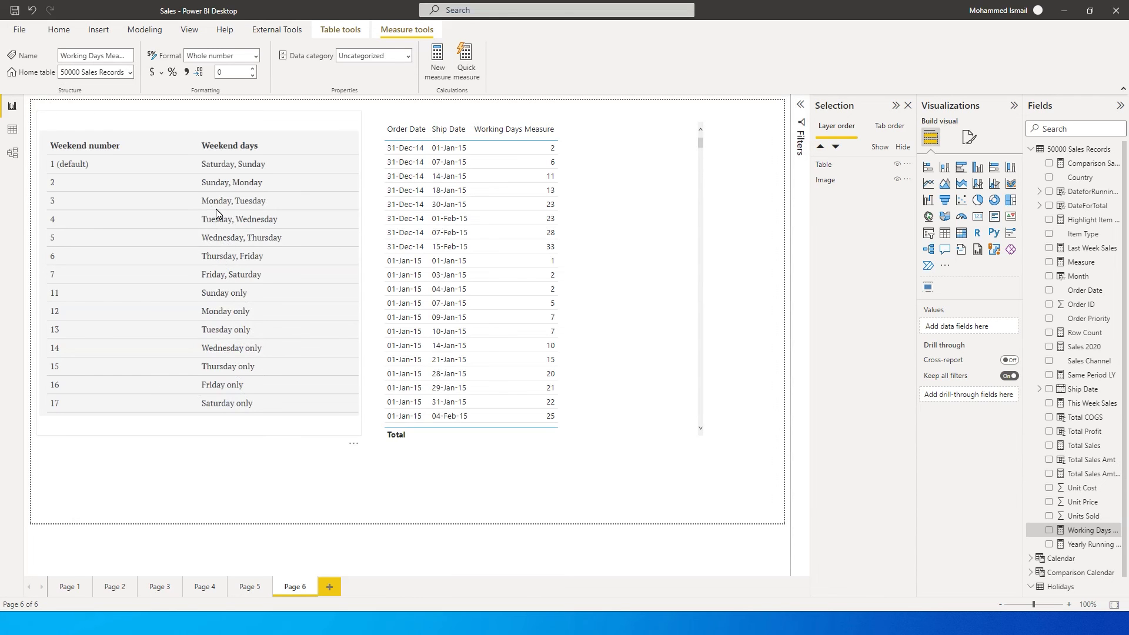
mouse_move(259, 208)
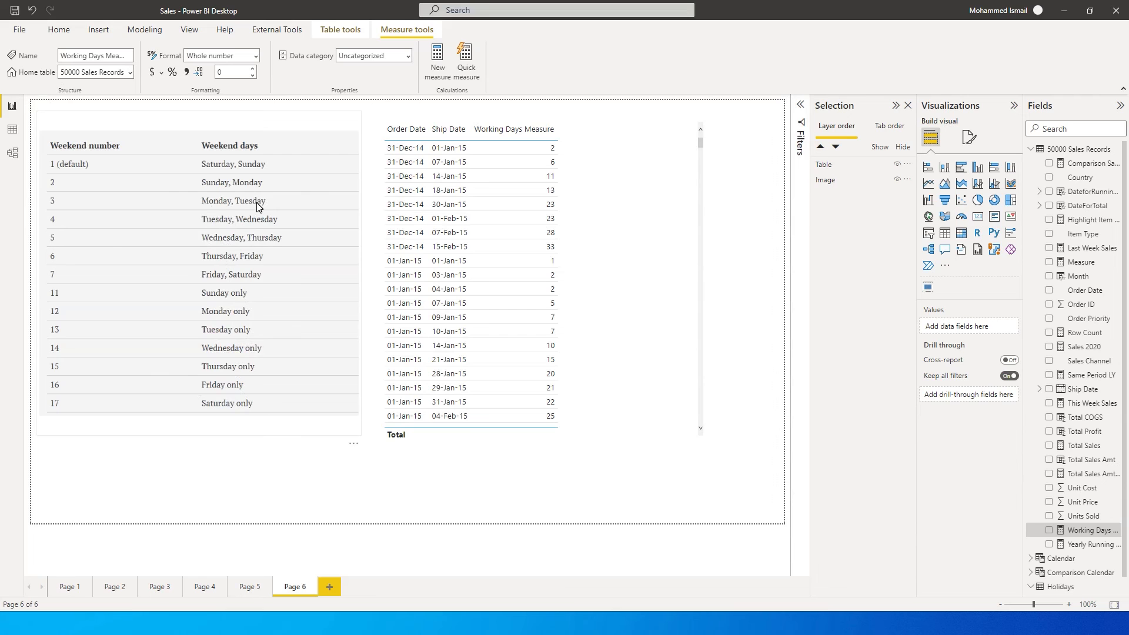
mouse_move(1013, 462)
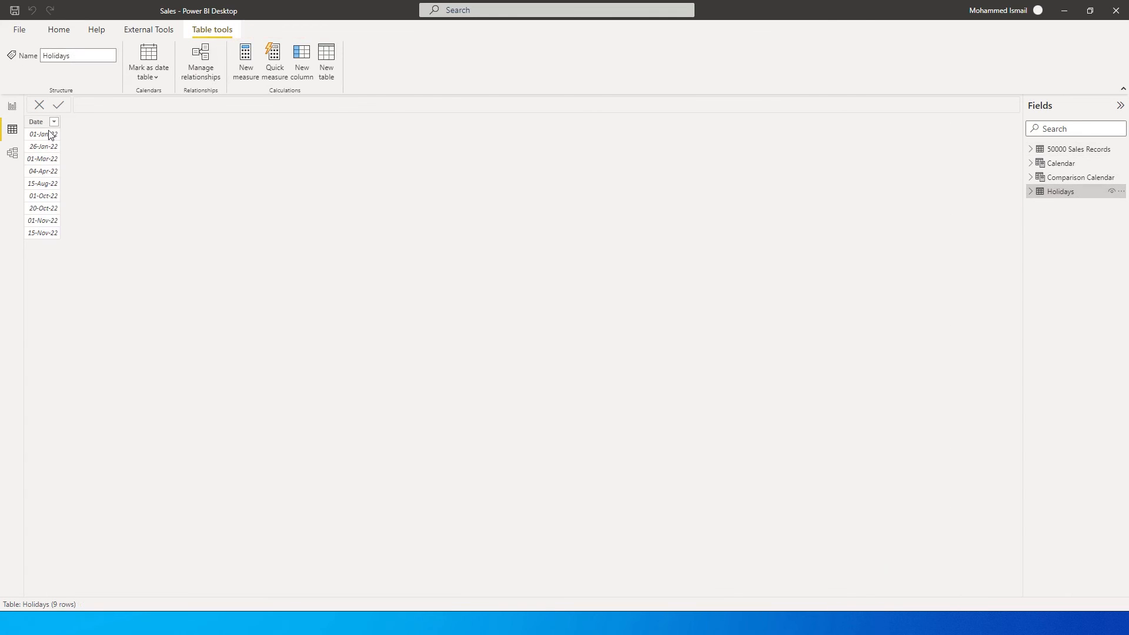
mouse_move(423, 211)
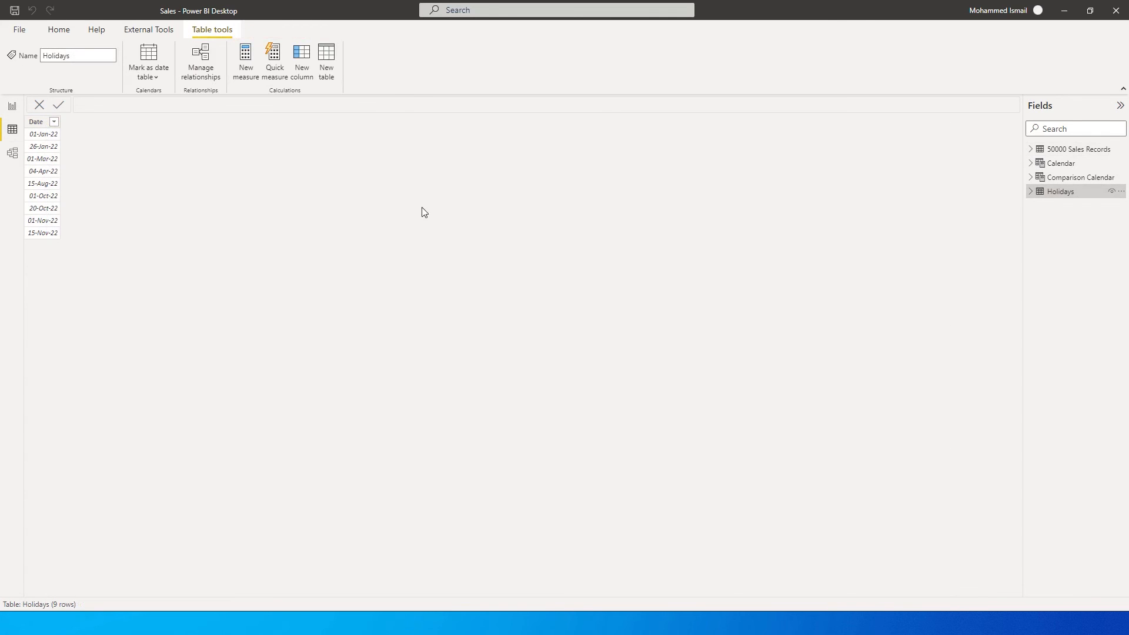
mouse_move(49, 221)
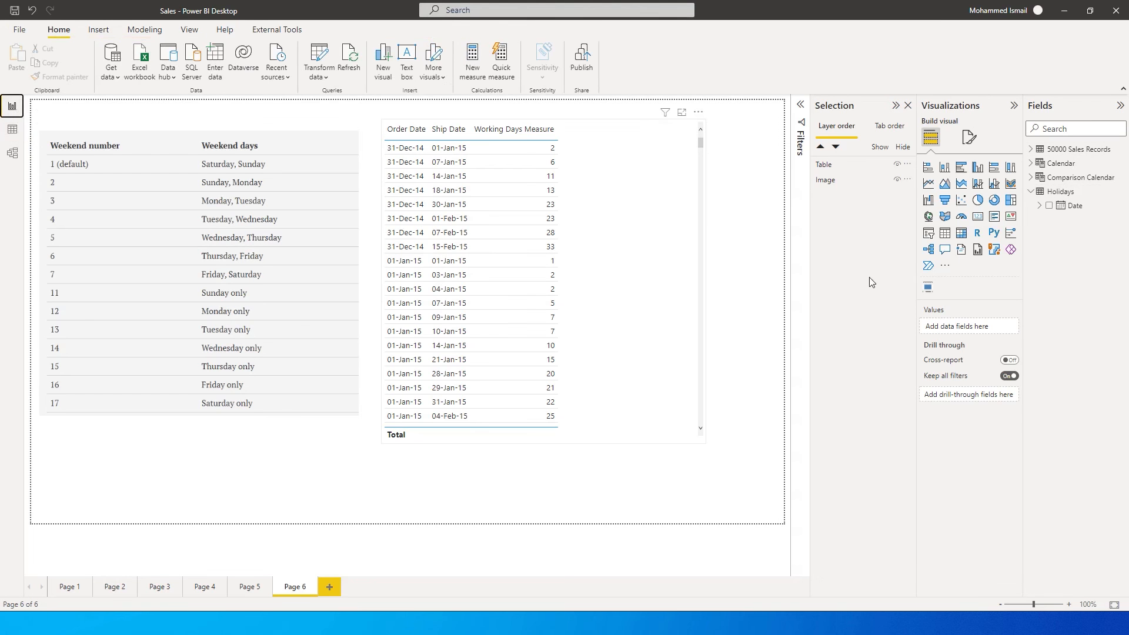
Step: Expand 50000 Sales Records and select Working Days Measure to show its formula
click(1032, 149)
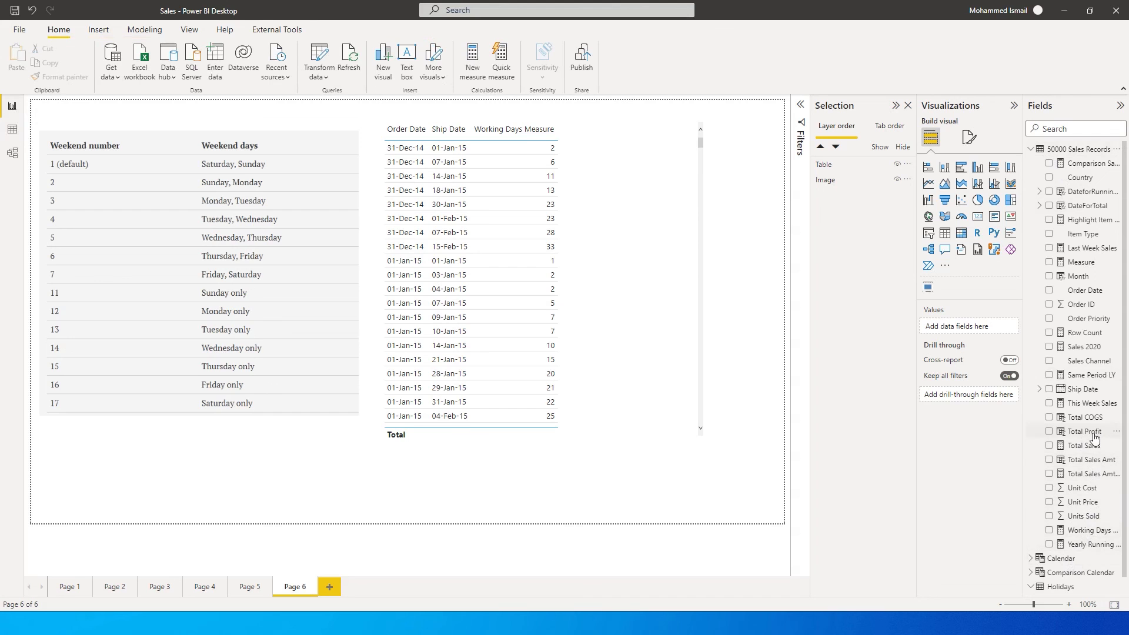
click(1091, 529)
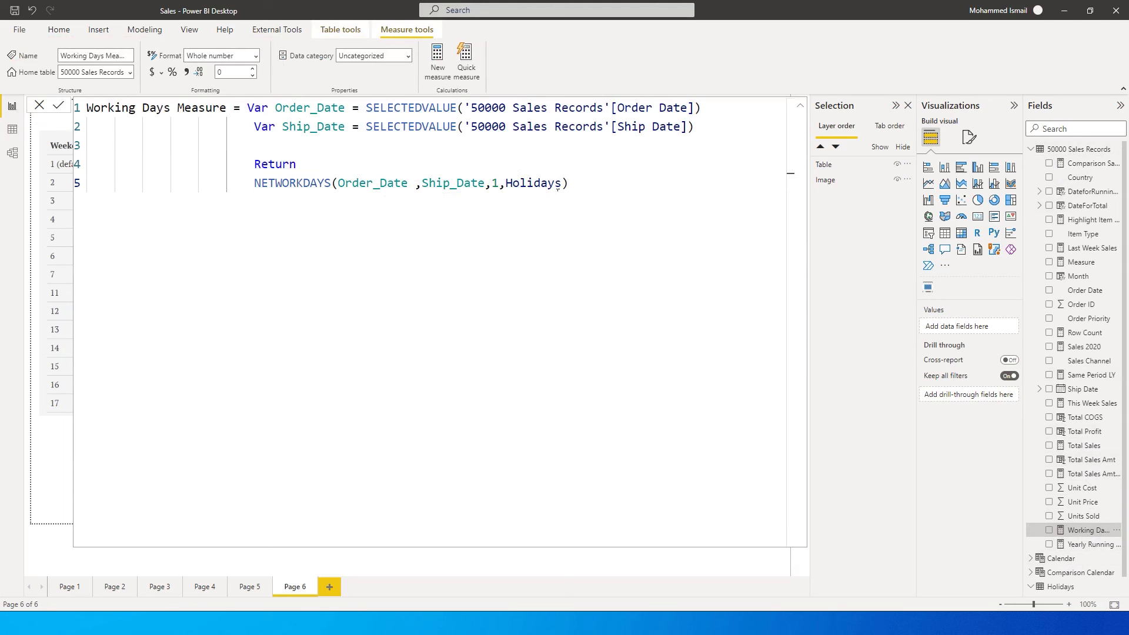
mouse_move(46, 446)
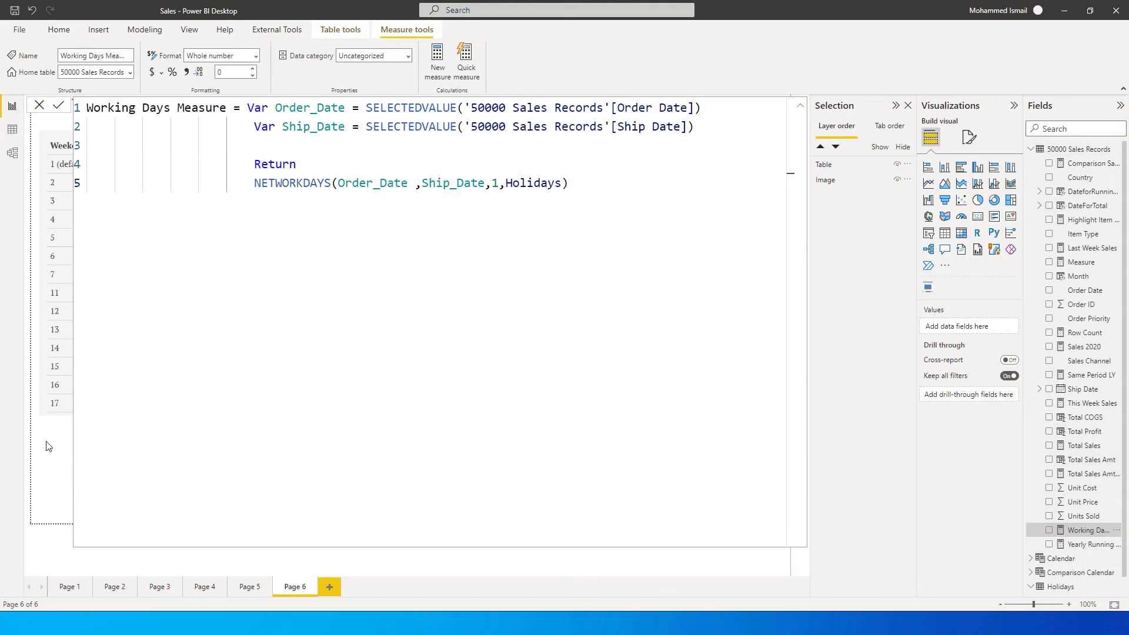
Step: Add a new calculated column named Working Days Column to 50000 Sales Records
right_click(1082, 149)
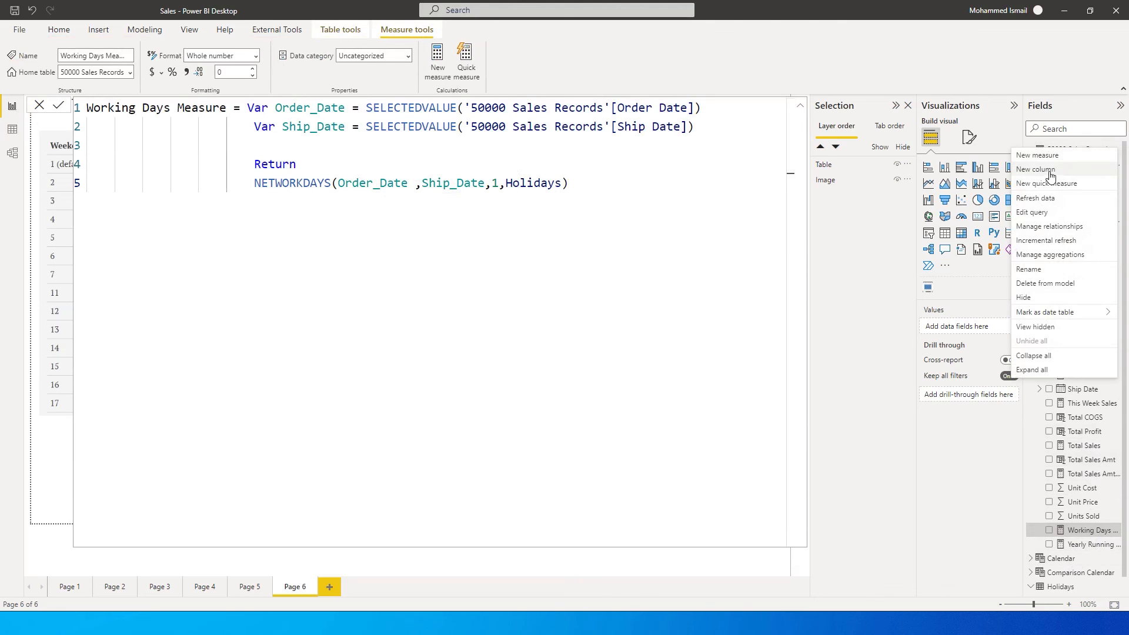
click(1035, 169)
text(Working Days Co)
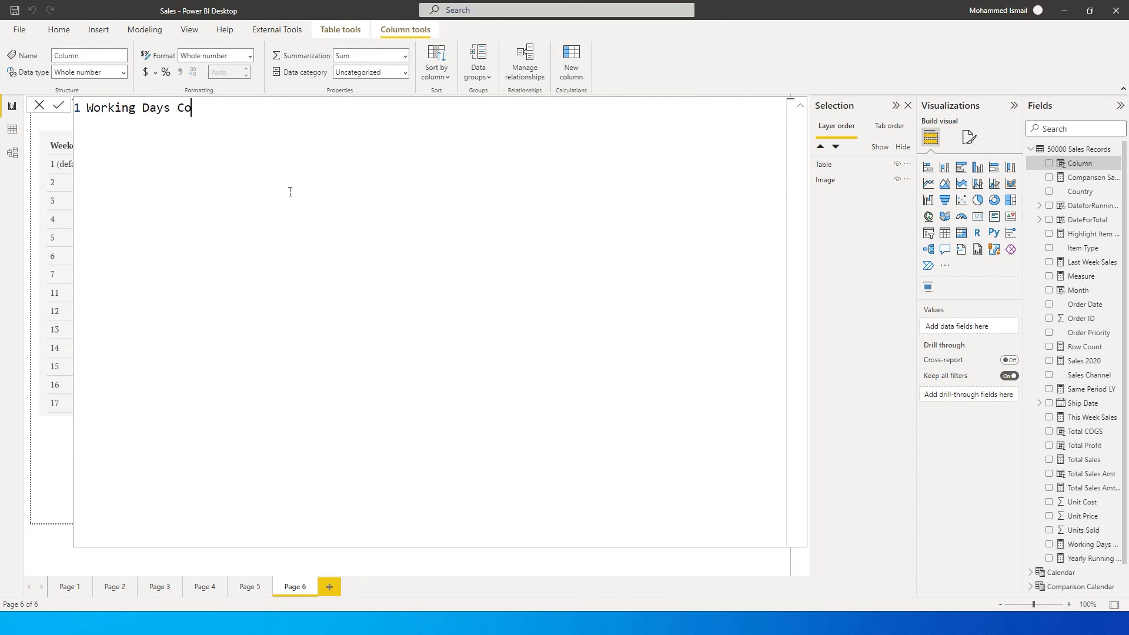
text(lumn =)
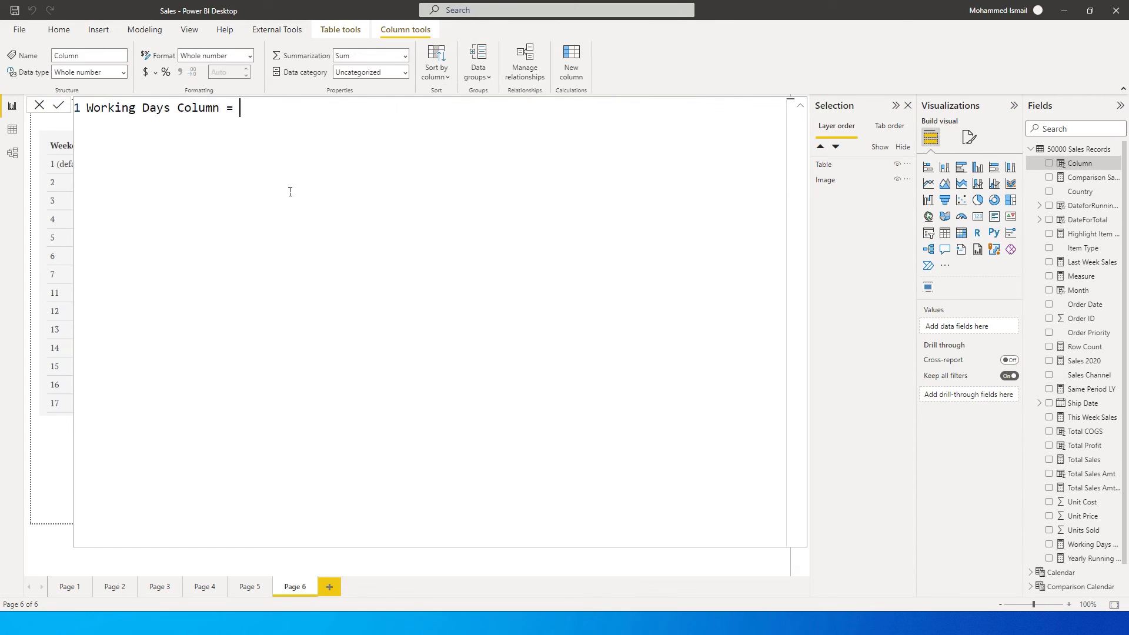
Step: Enter NETWORKDAYS([Order Date], [Ship Date], 1, Holidays as the column formula
text(Net)
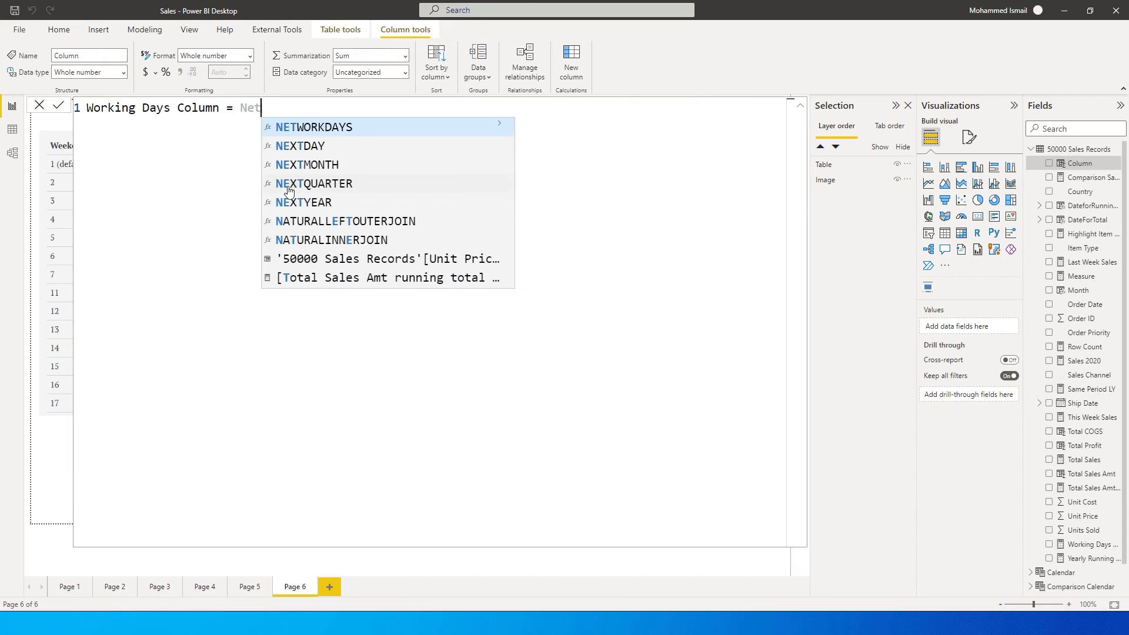
click(313, 127)
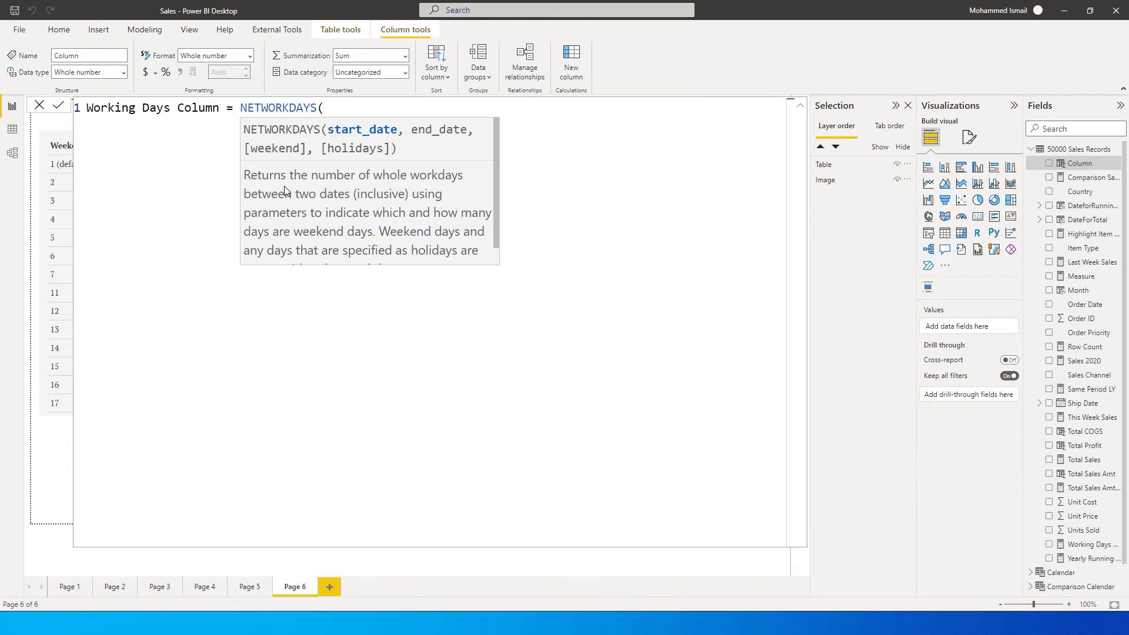
text(Order Date])
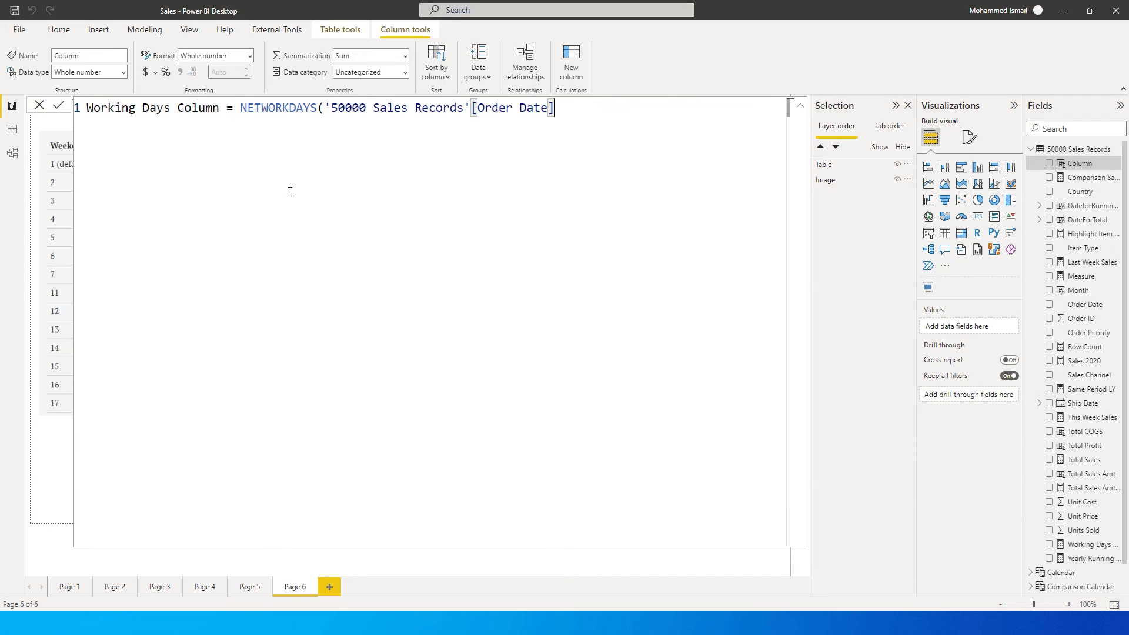
text(, Ship)
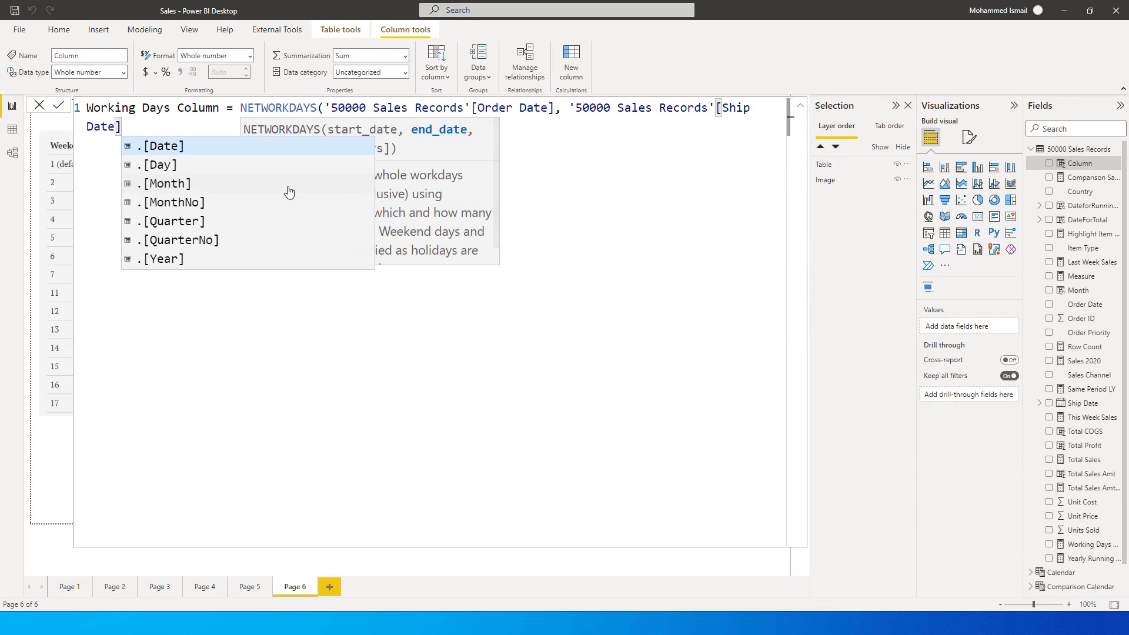
text(,)
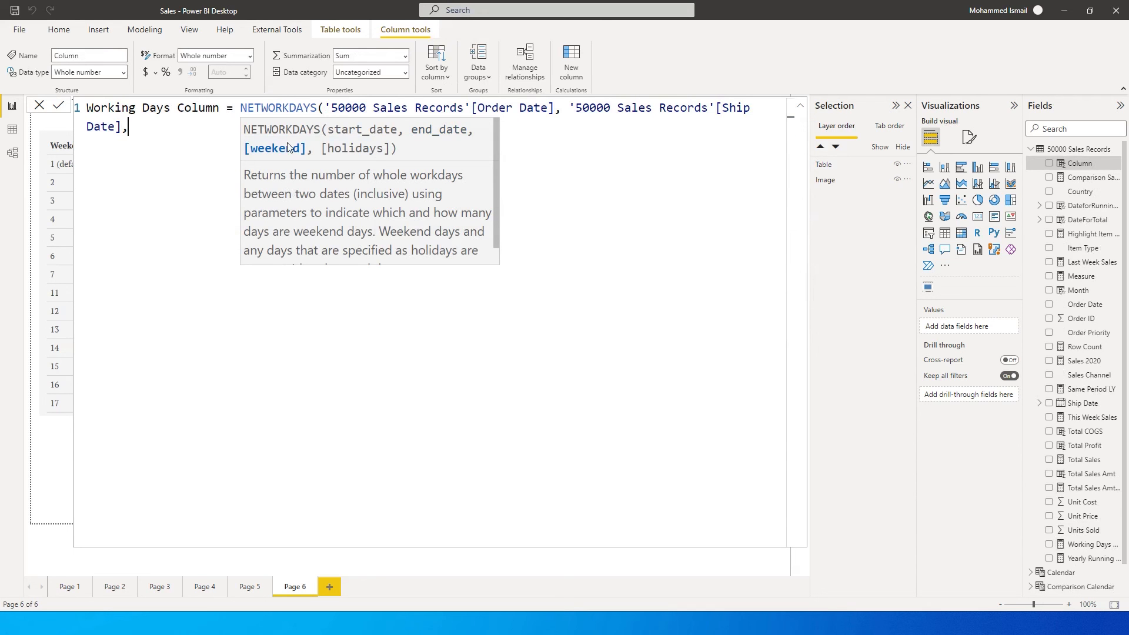
text(1)
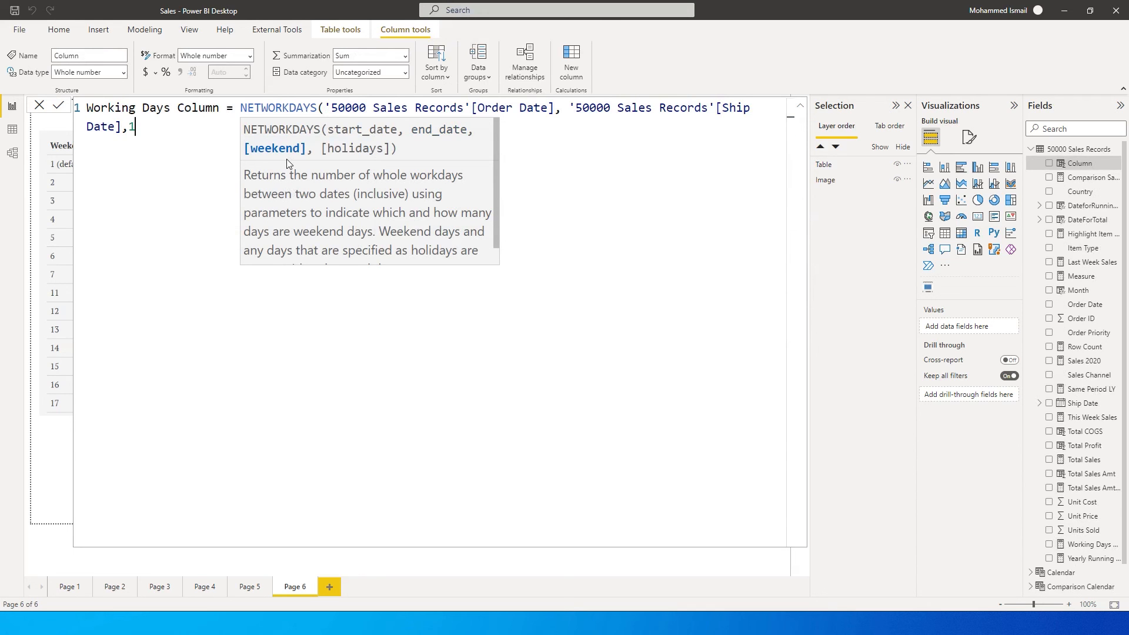
text(,)
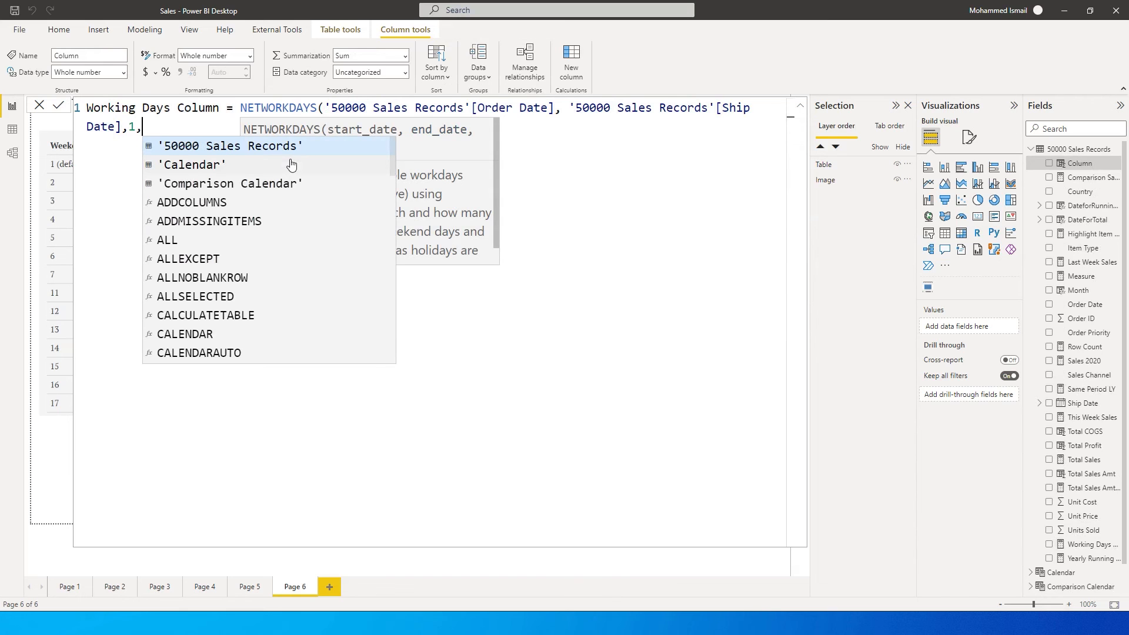
text(Hol)
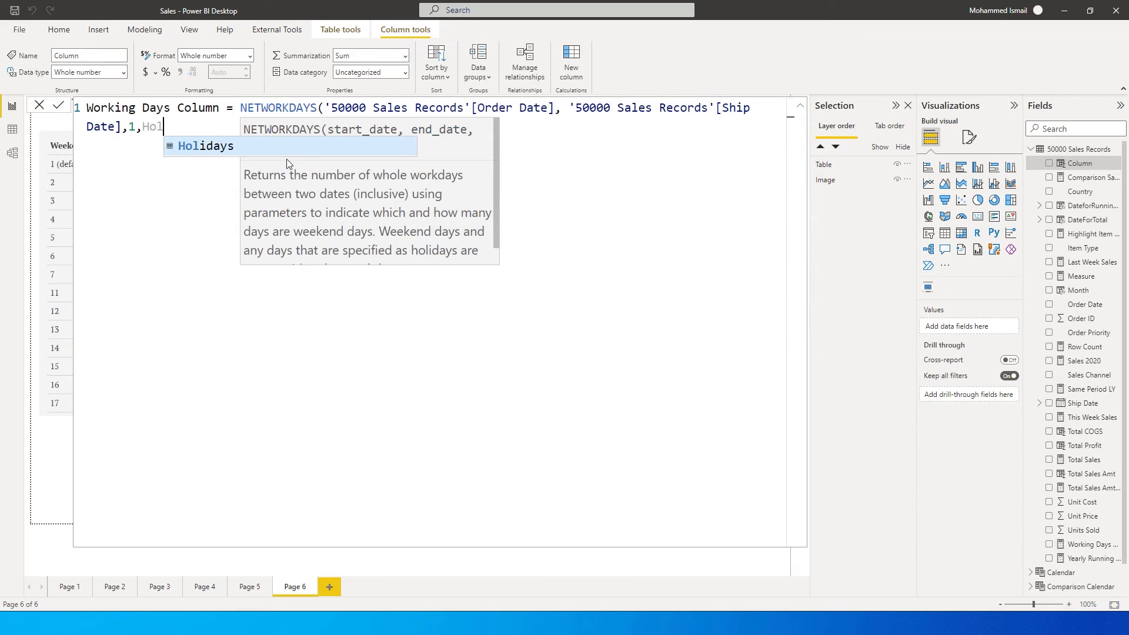
text(idays)
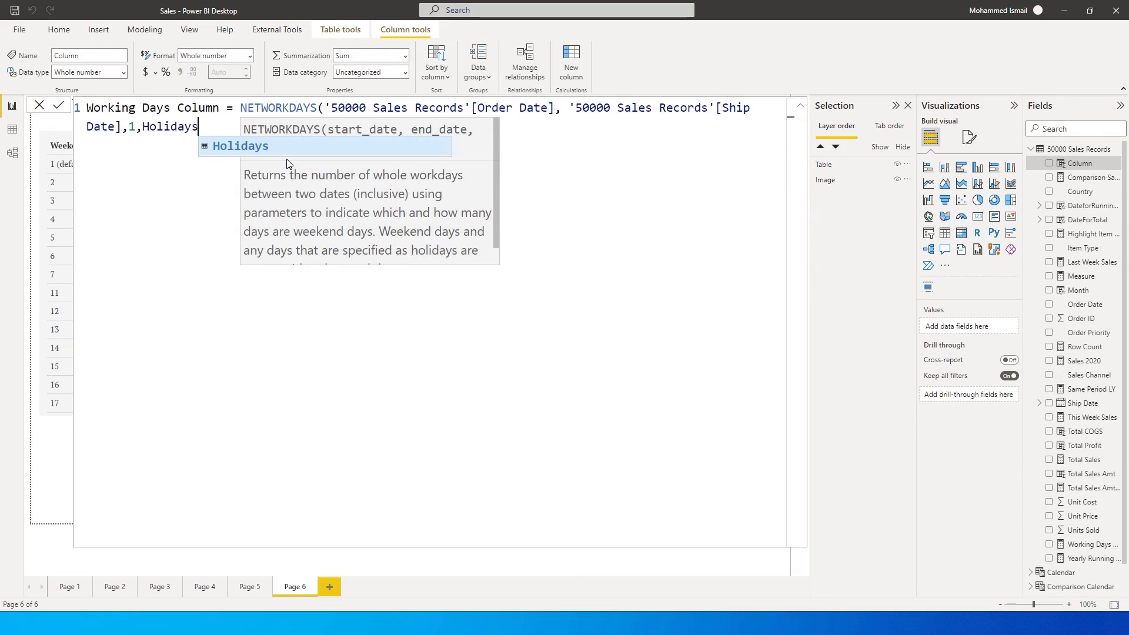